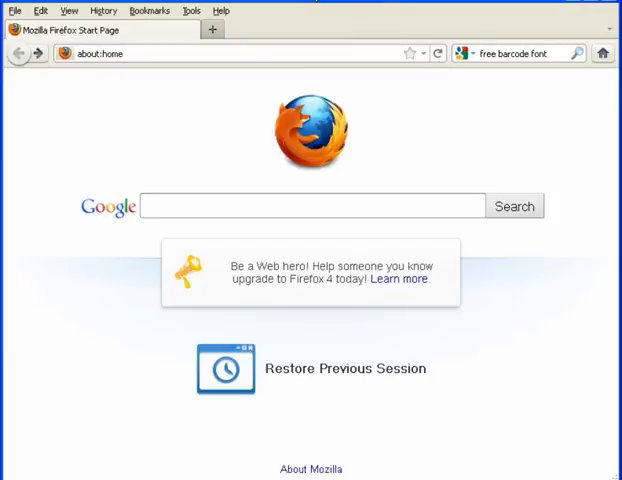
Search Google for 'free barcode font' and reach IDAutomation's free Code 39 font page
click(524, 52)
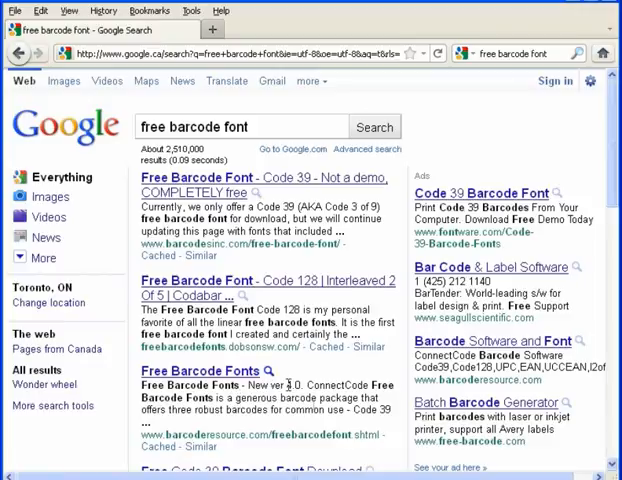
mouse_move(284, 386)
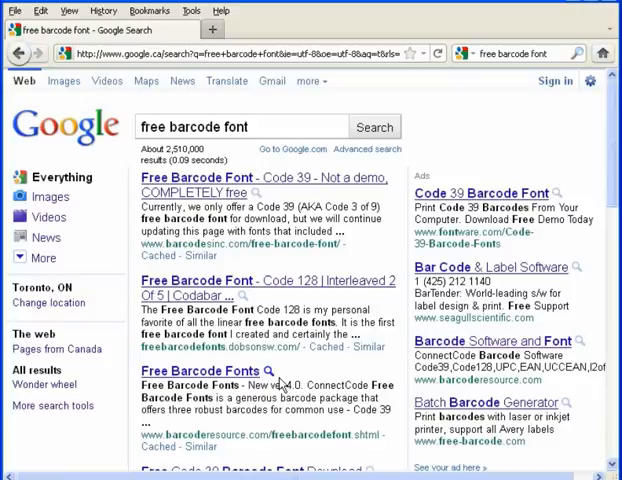
scroll(down, 3)
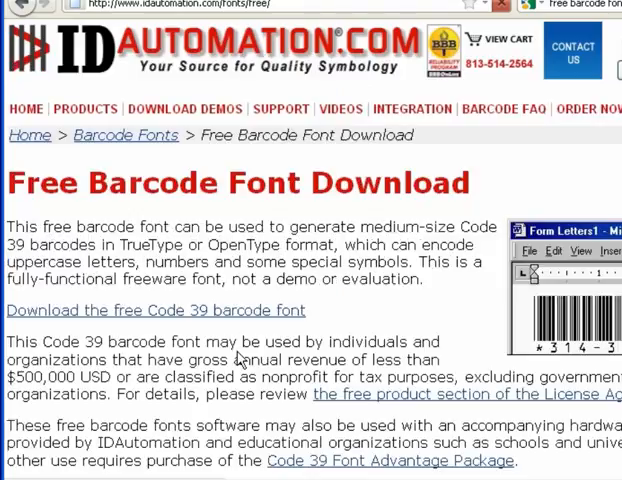
Download the Windows version IDAutomationCode39.zip and save it to disk
double_click(160, 310)
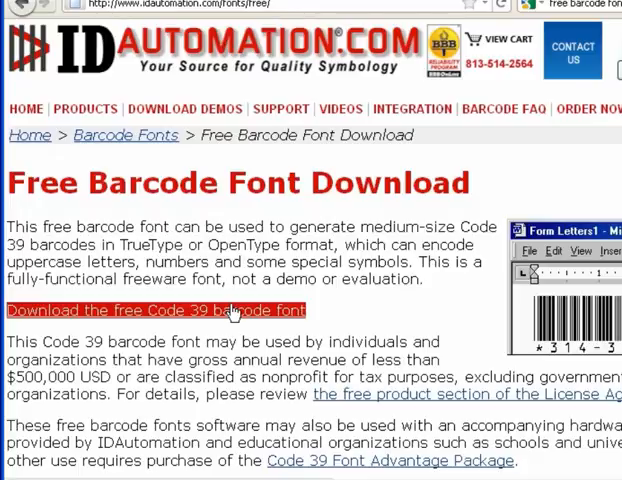
click(156, 308)
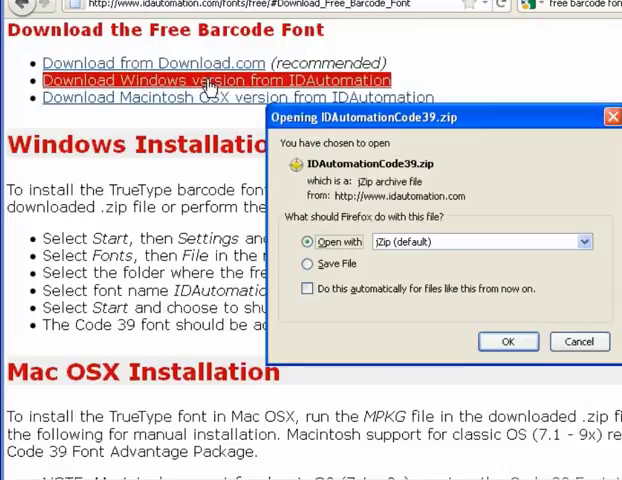
click(308, 264)
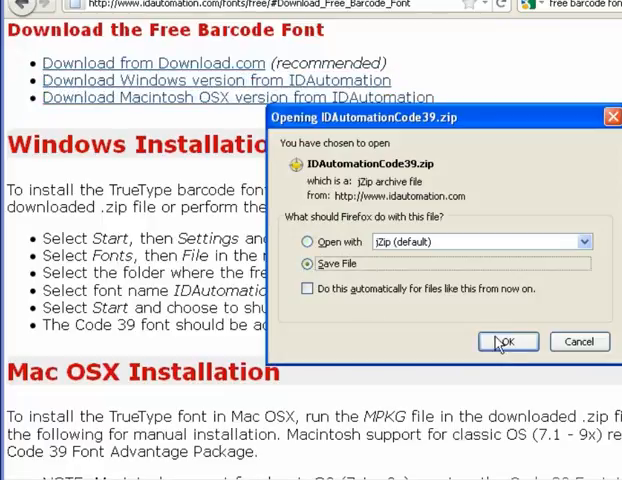
click(508, 340)
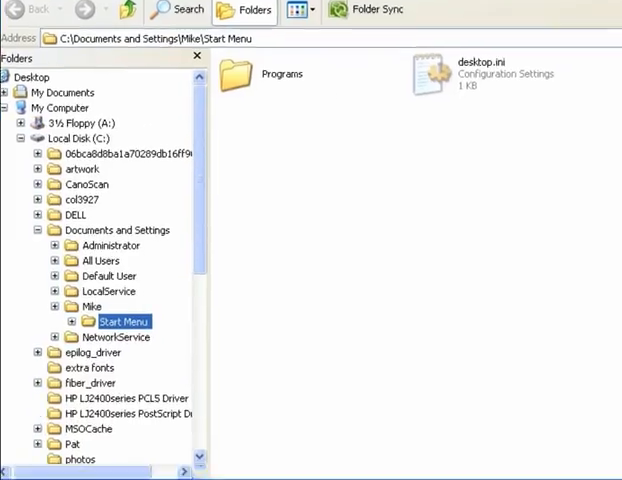
Extract IDAutomationCode39.zip in Downloads and open the Free Code 39 Font folder
click(56, 306)
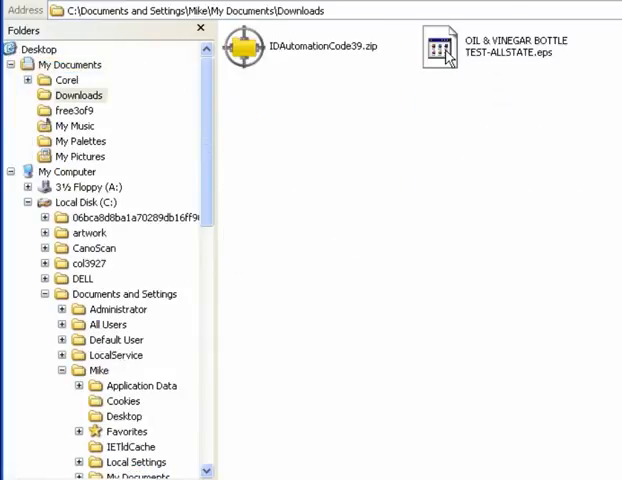
right_click(240, 48)
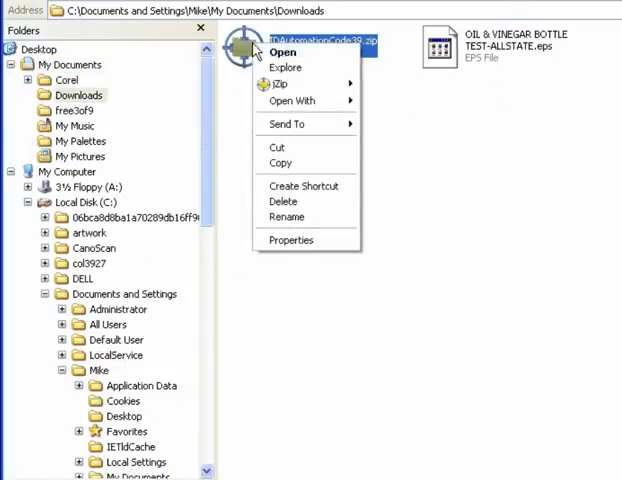
mouse_move(280, 84)
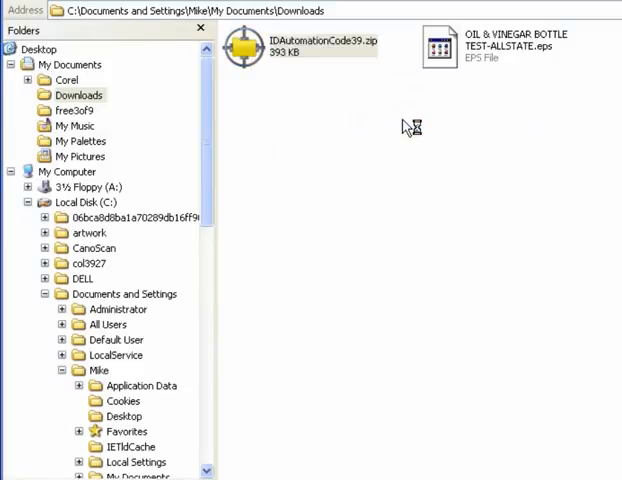
click(250, 48)
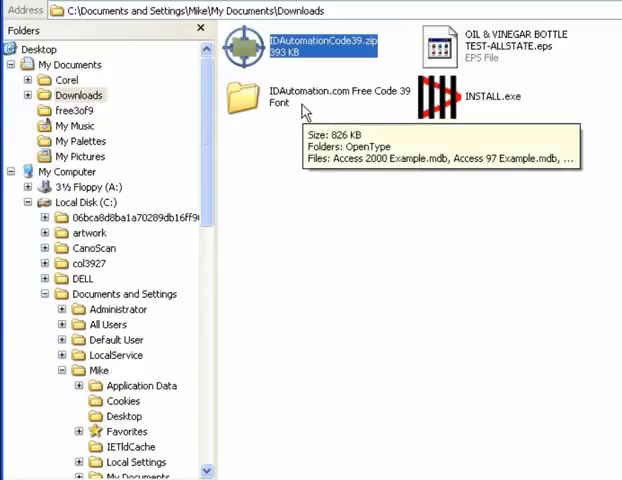
double_click(246, 96)
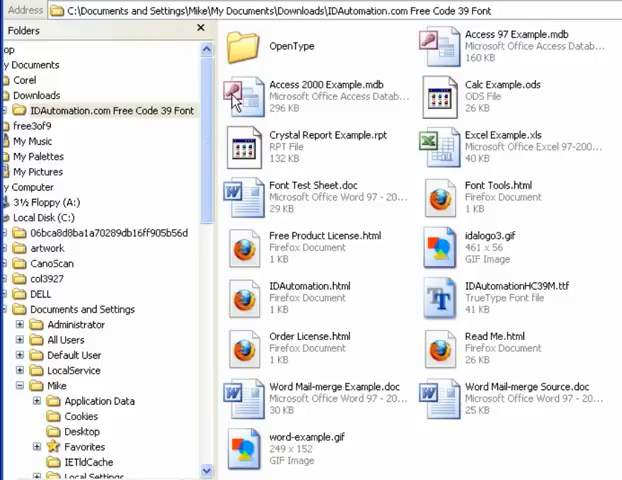
mouse_move(368, 88)
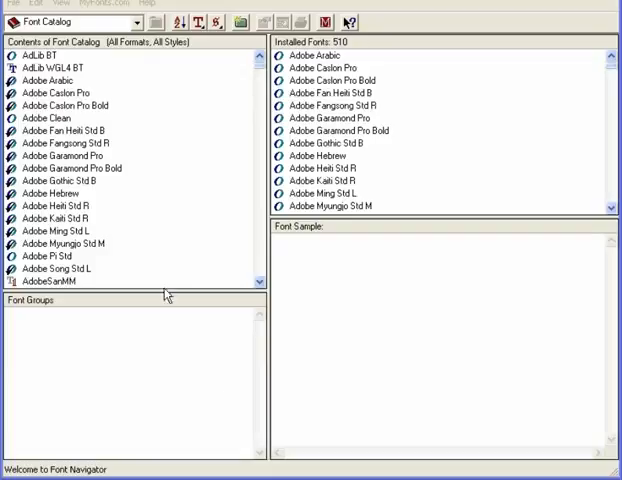
Run Find Fonts on My Documents with subfolders to refresh the catalog
click(8, 6)
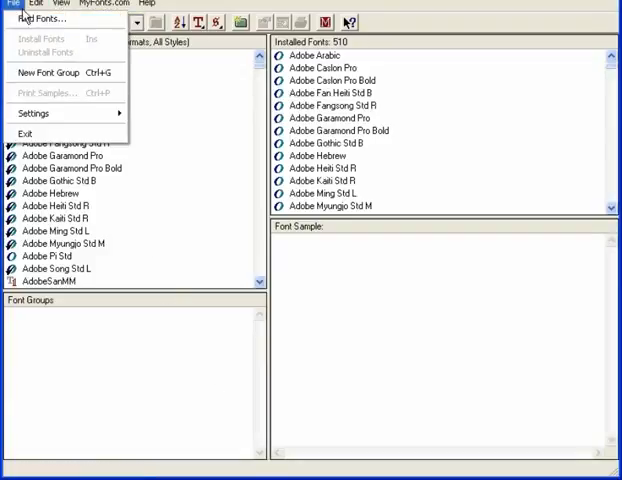
click(40, 16)
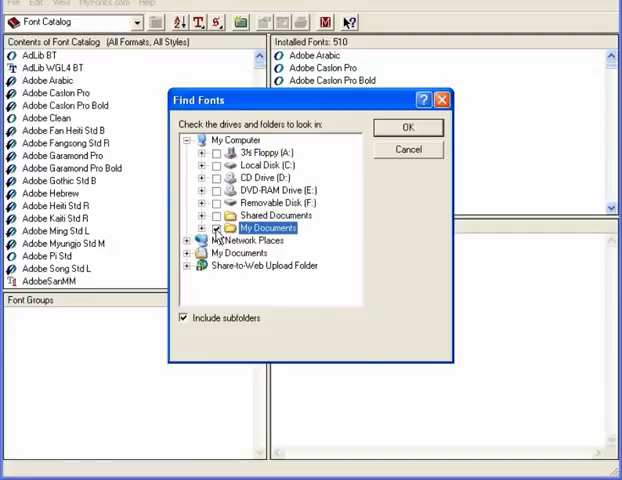
click(216, 228)
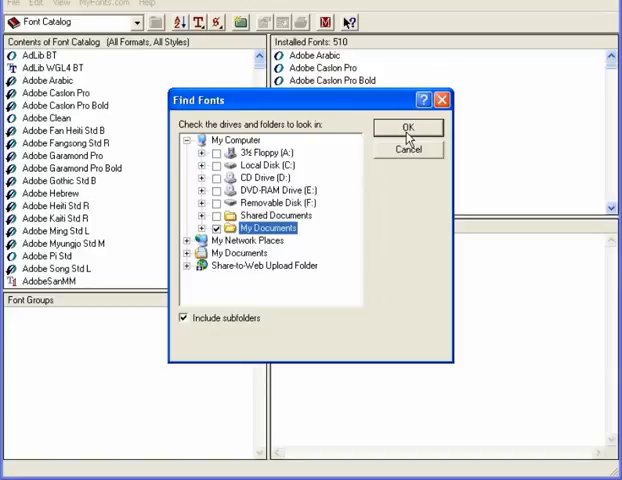
click(408, 126)
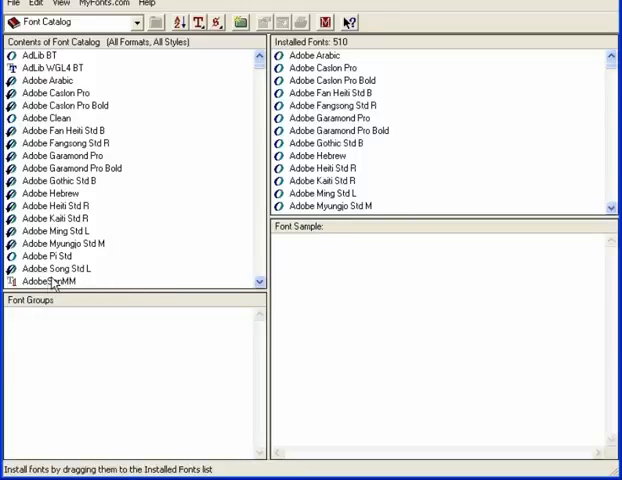
Jump to Free 3 of 9 in the catalog and preview its barcode sample and neighbours
click(50, 280)
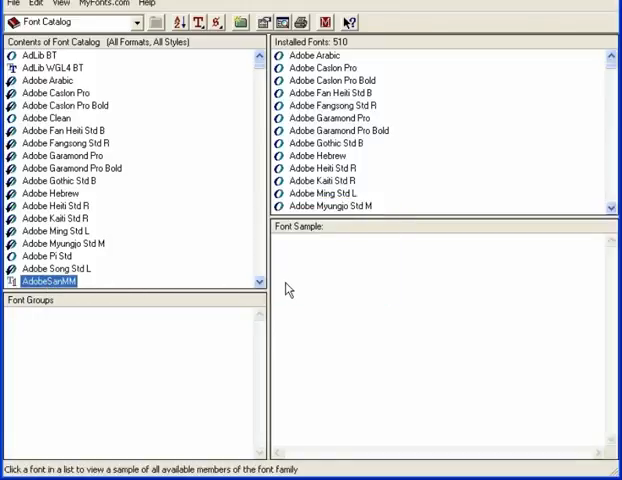
click(58, 232)
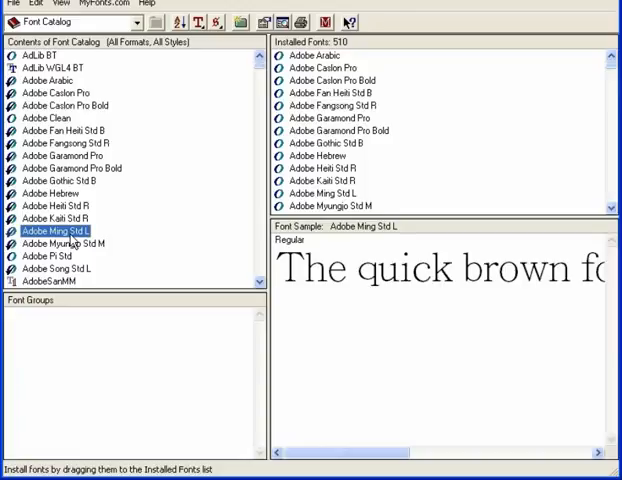
text(free)
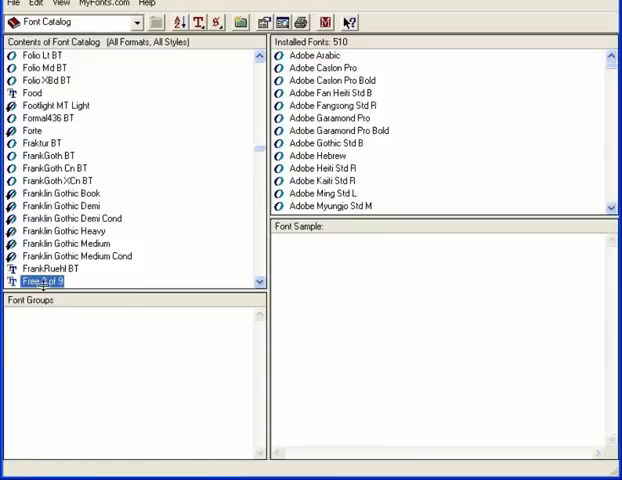
click(44, 280)
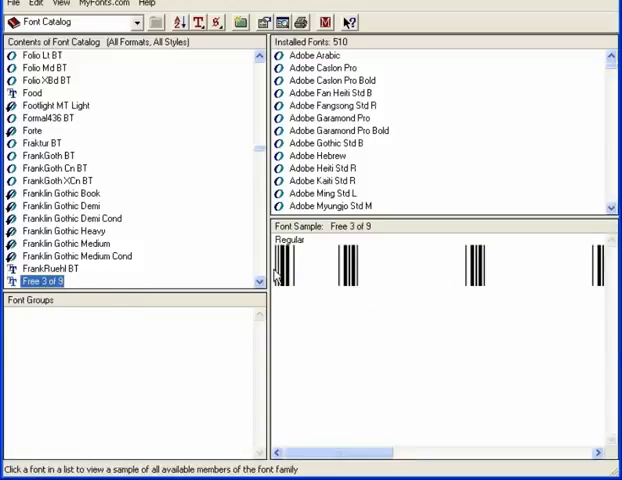
mouse_move(482, 288)
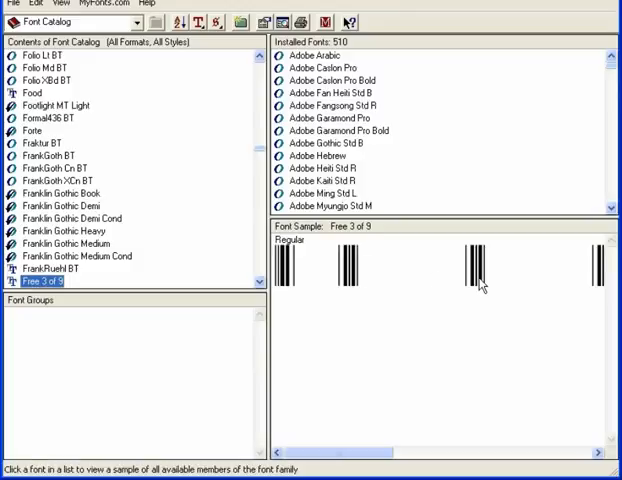
click(76, 256)
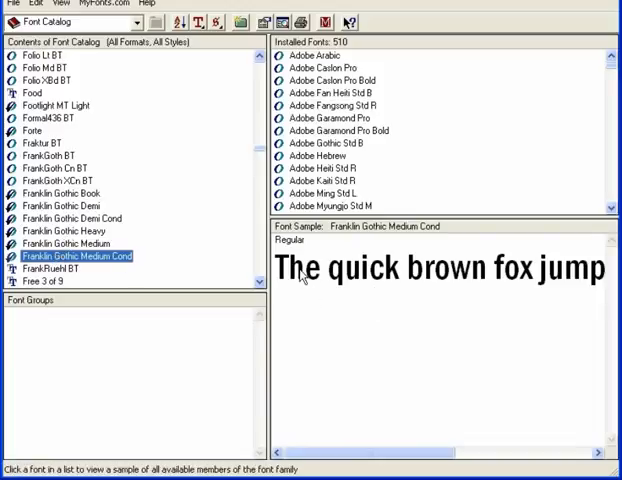
mouse_move(542, 284)
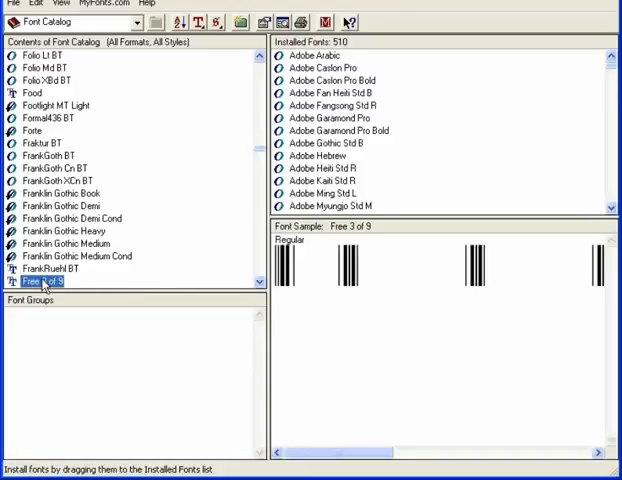
Install Free 3 of 9 and Free 3 of 9 Extended, bringing installed fonts to 512
right_click(44, 280)
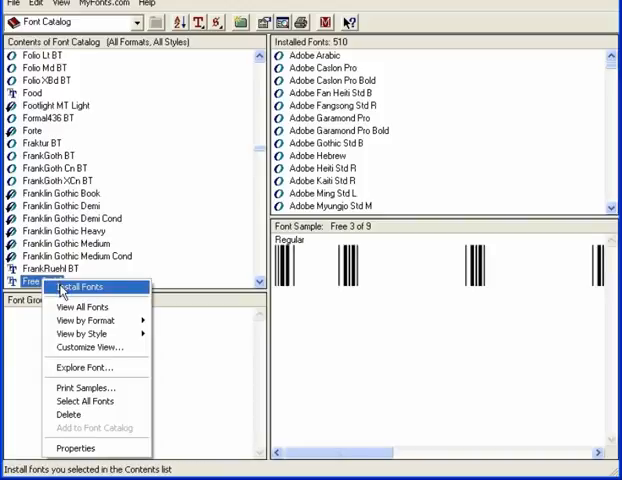
click(78, 288)
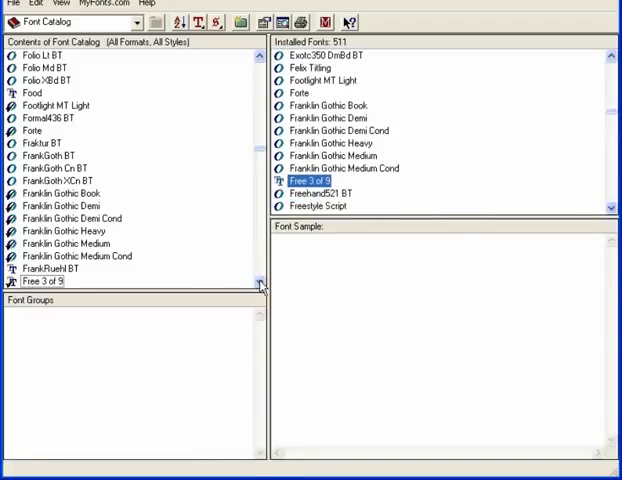
scroll(down, 3)
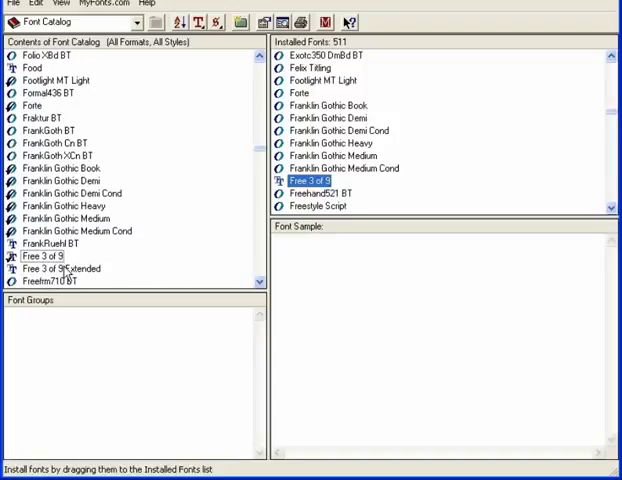
right_click(56, 268)
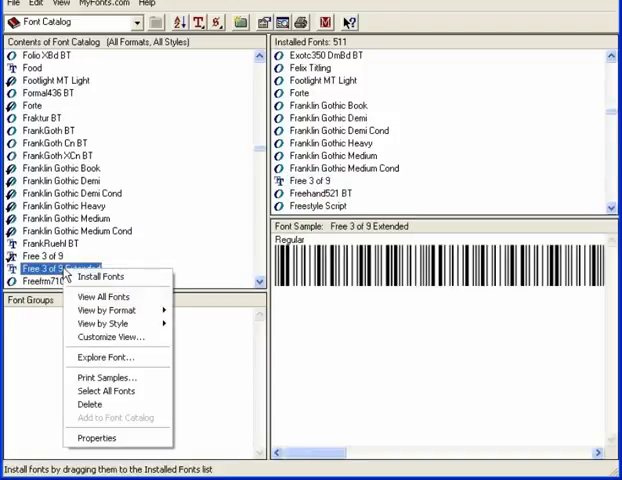
mouse_move(100, 276)
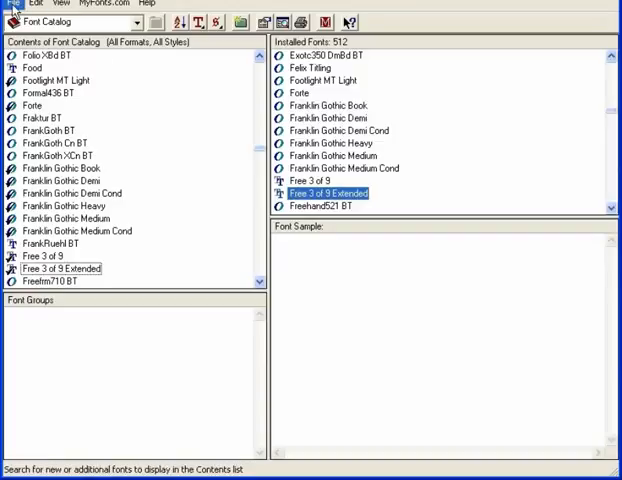
click(14, 6)
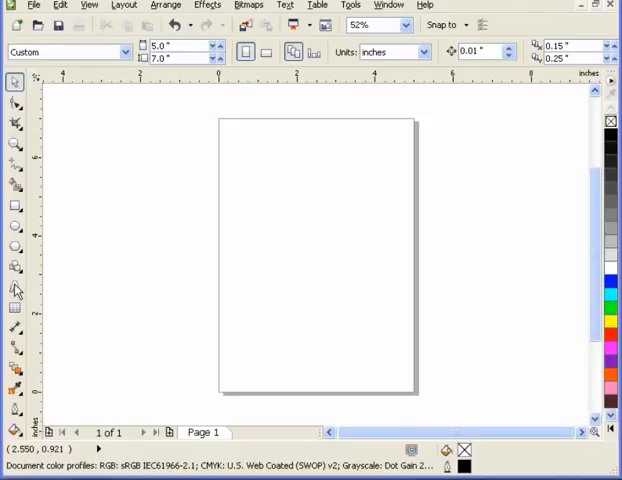
Select the Text Tool on the blank CorelDRAW page, ready for Arial 24 pt text
click(14, 288)
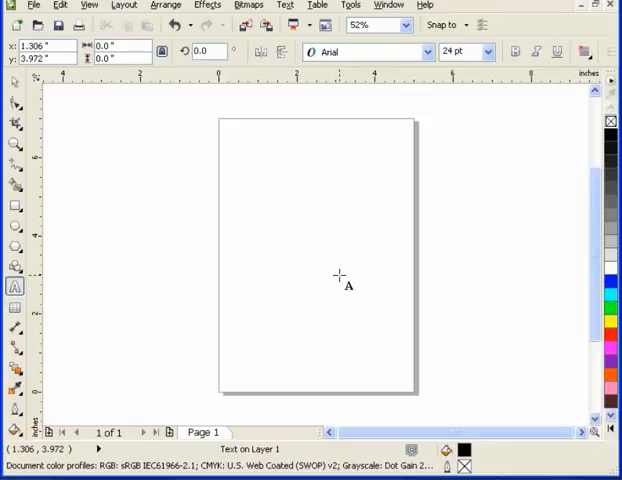
click(270, 232)
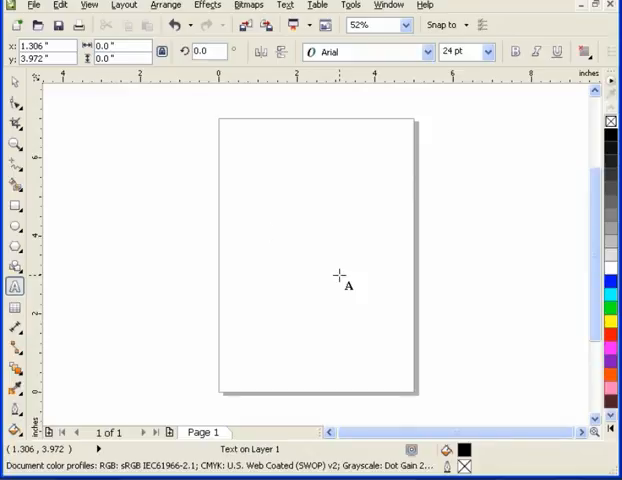
click(270, 232)
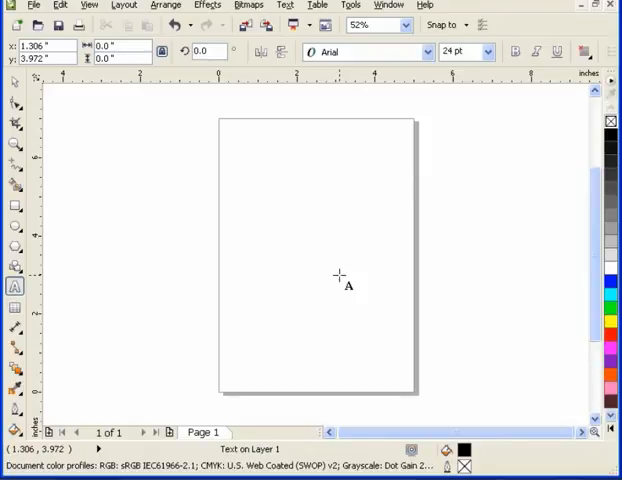
Start a text entry near the upper middle of the page with *ABCD1
click(272, 230)
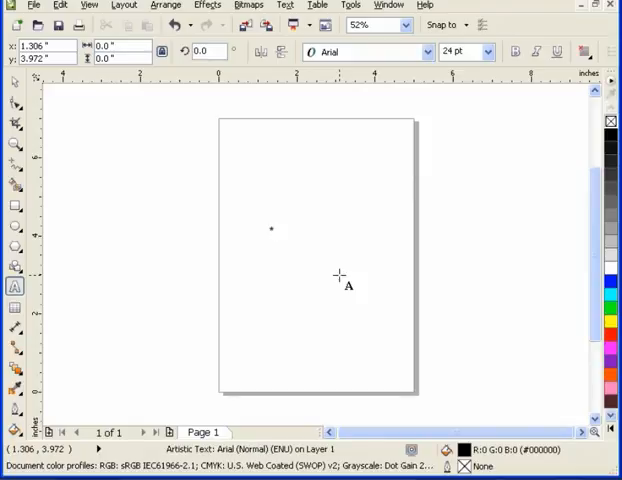
text(*ABCD1)
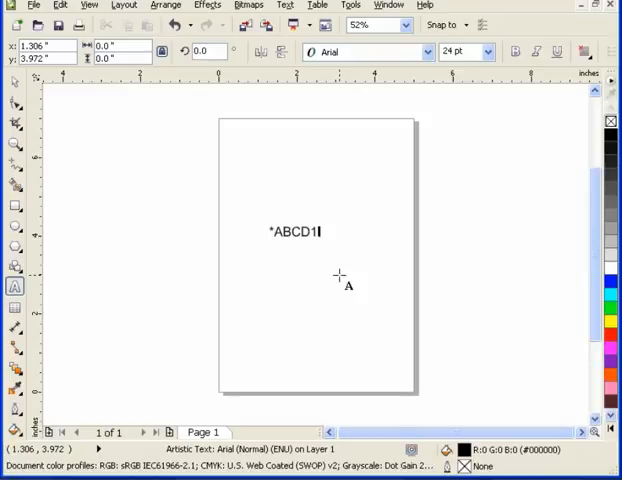
Finish *ABCD1234* and set it in the Free 3 of 9 font as a barcode
text(234)
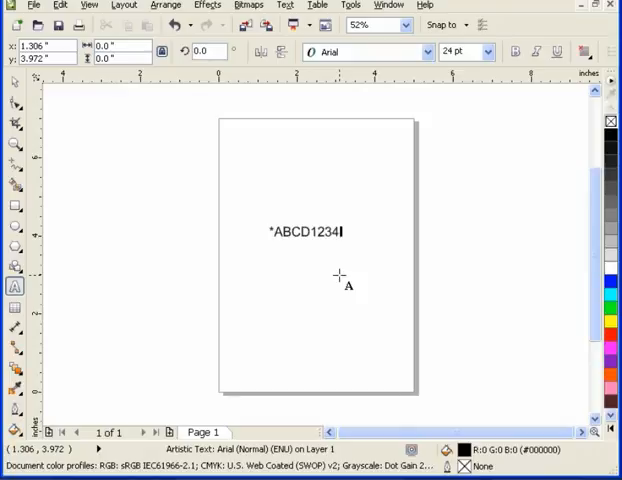
text(*)
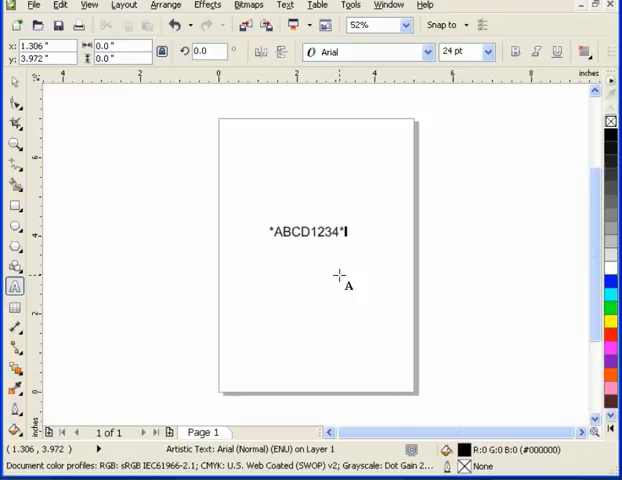
click(12, 82)
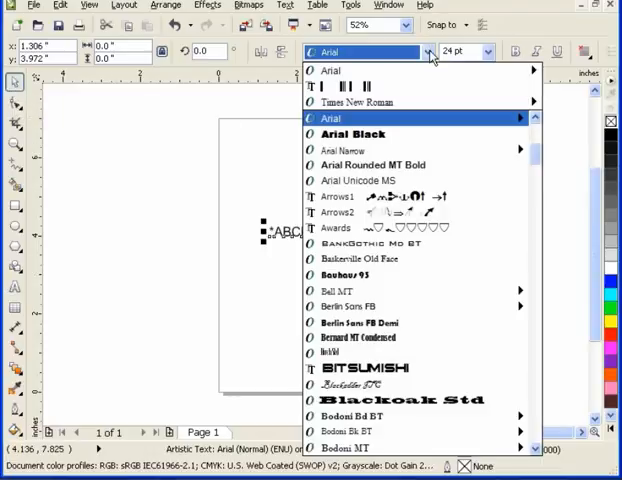
click(350, 306)
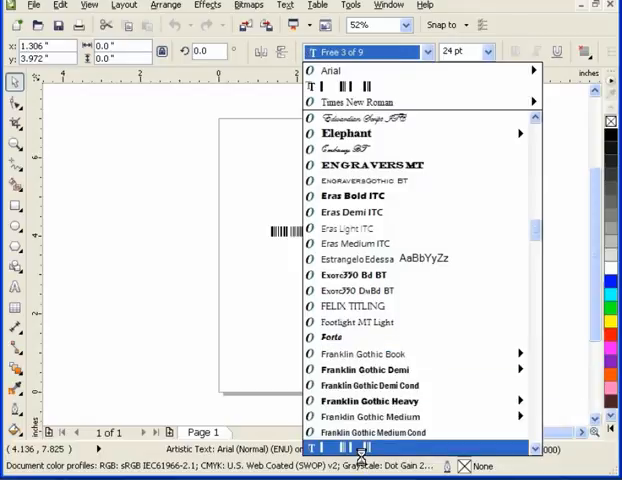
scroll(down, 3)
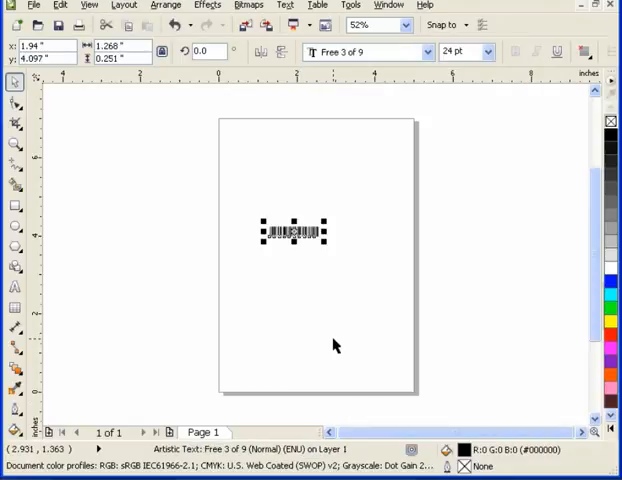
mouse_move(98, 204)
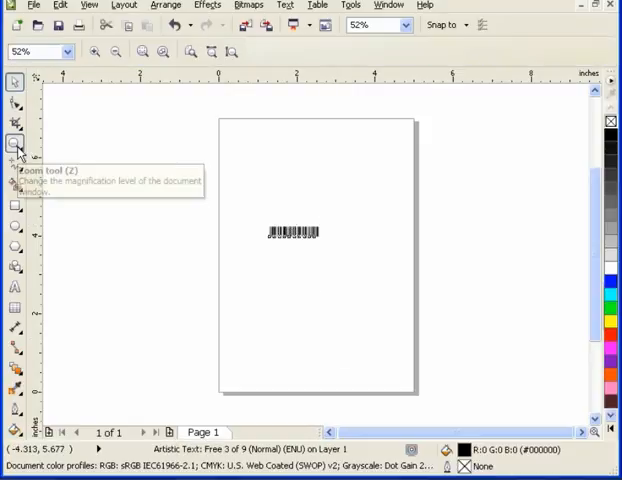
Zoom in on the *ABCD1234* barcode to show its bars clearly
click(14, 144)
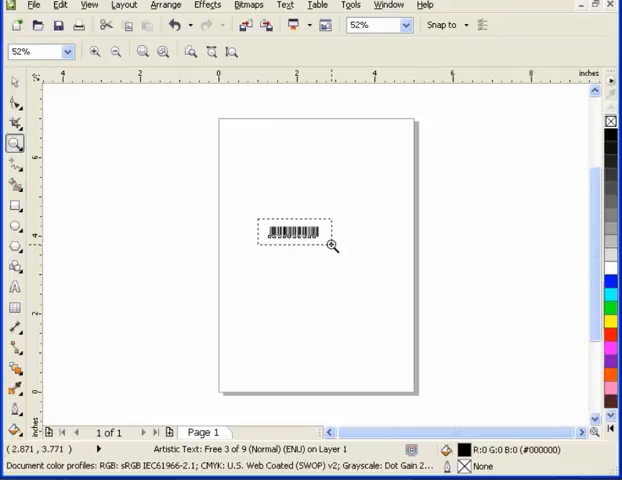
click(332, 244)
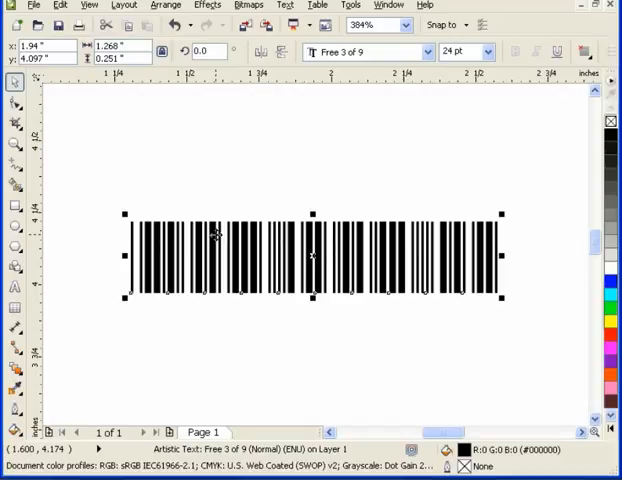
mouse_move(312, 258)
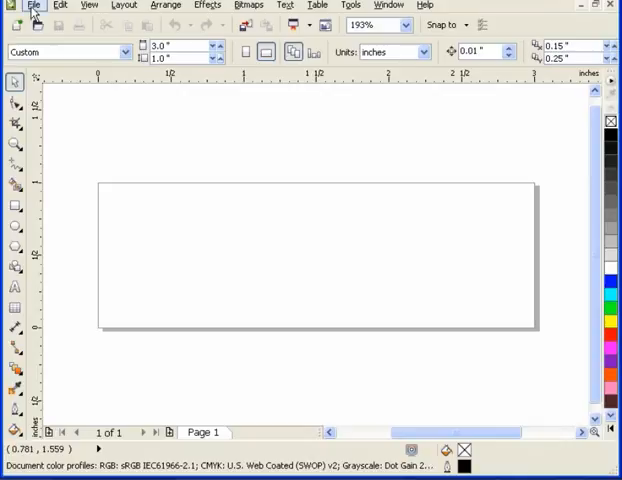
Start the Print Merge Wizard from File > Print Merge to create merge fields
click(32, 8)
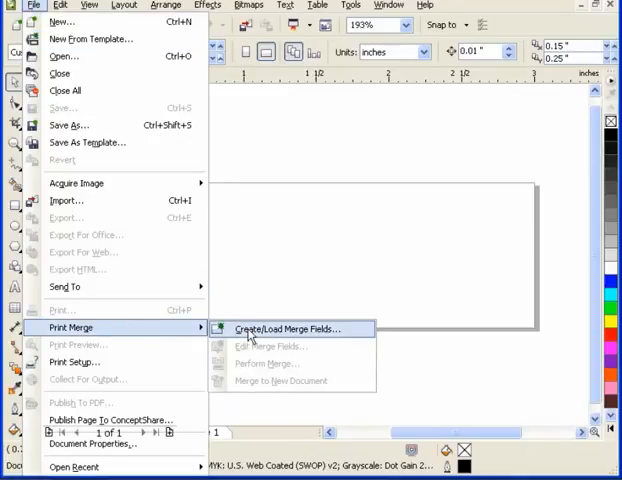
click(288, 328)
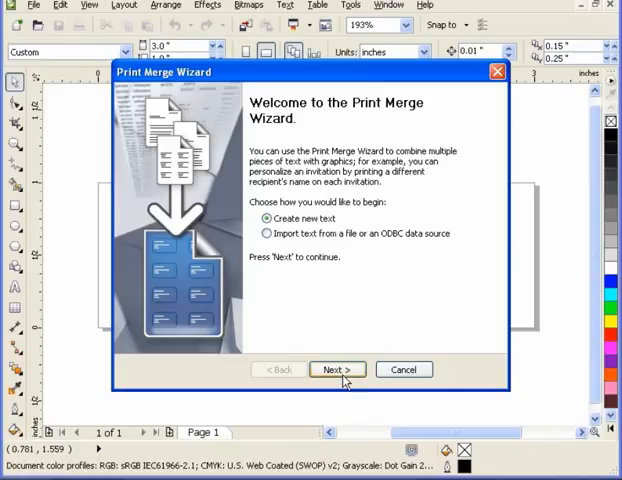
mouse_move(336, 372)
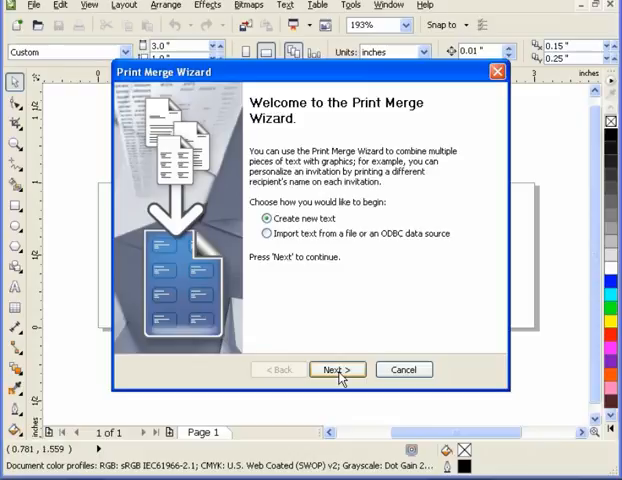
Add a numeric field 'number' counting from 100 to 175 and continue to the wizard's last page
click(336, 368)
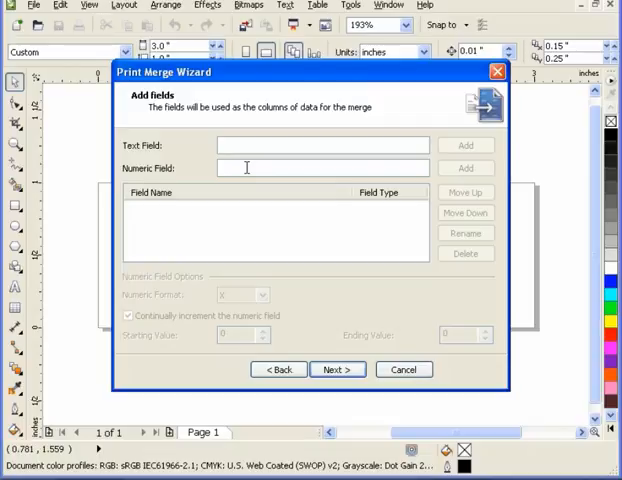
text(number)
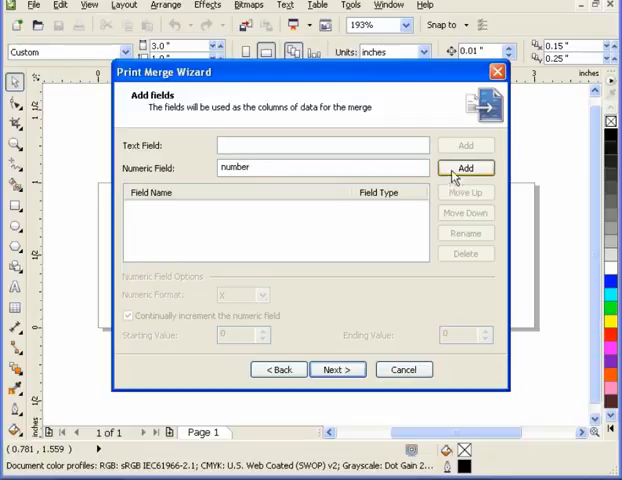
click(464, 168)
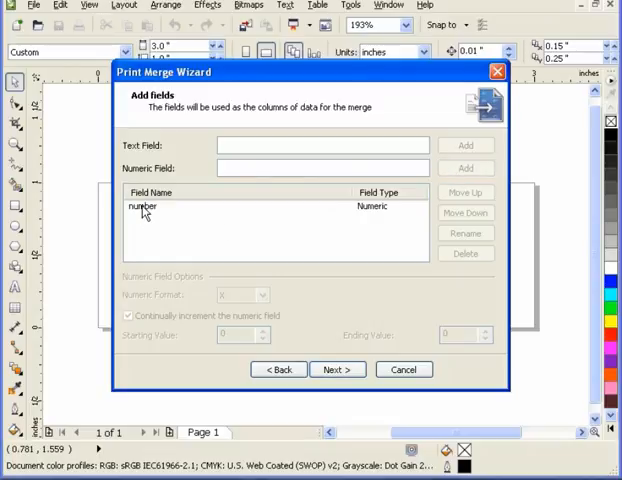
click(144, 206)
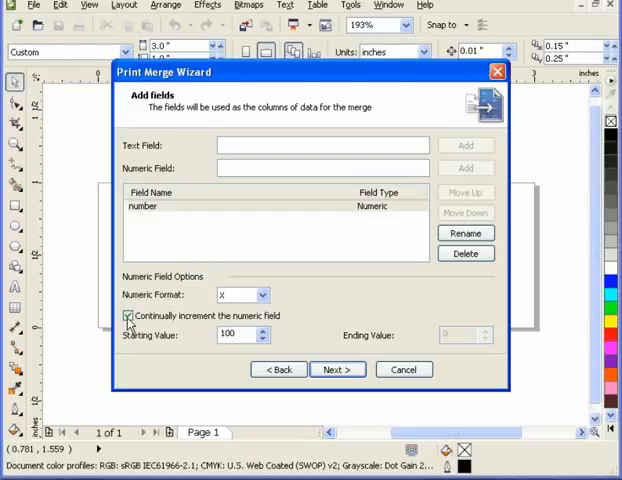
click(128, 316)
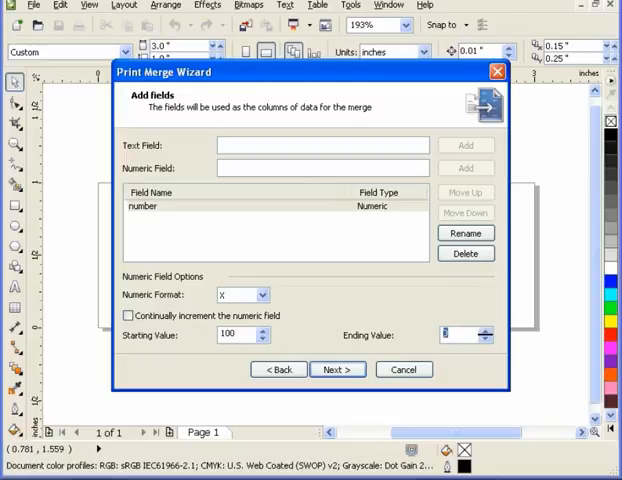
text(175)
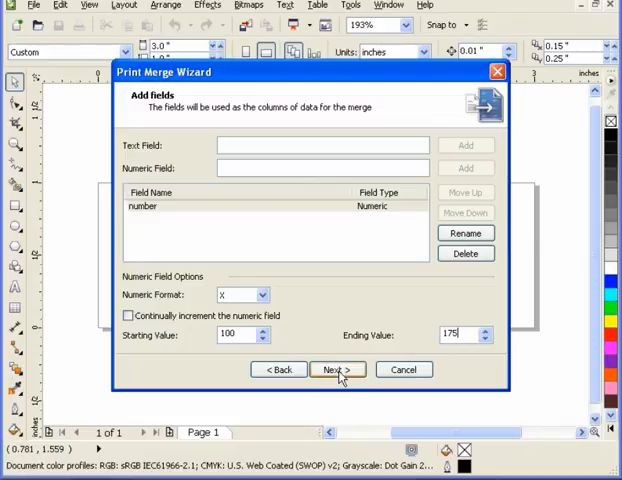
click(336, 368)
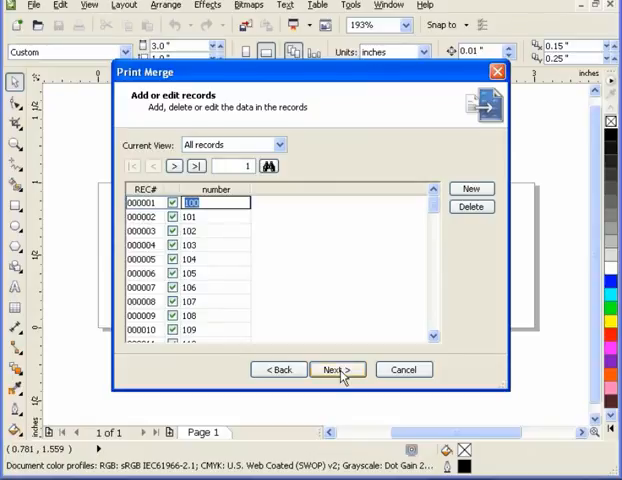
click(336, 368)
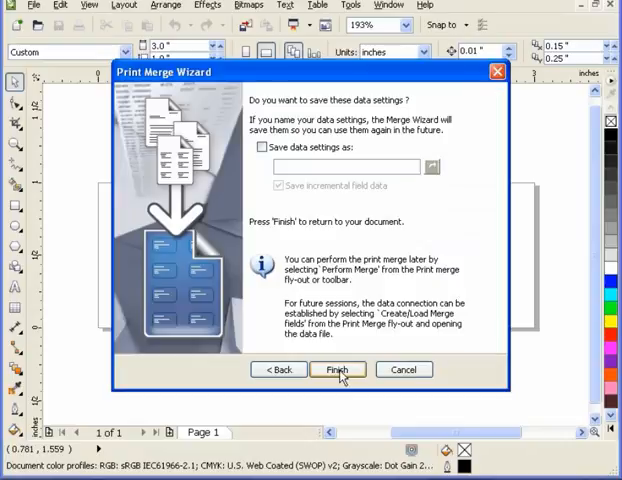
Finish the wizard and insert the <number> field onto the 3 × 1 page
click(336, 368)
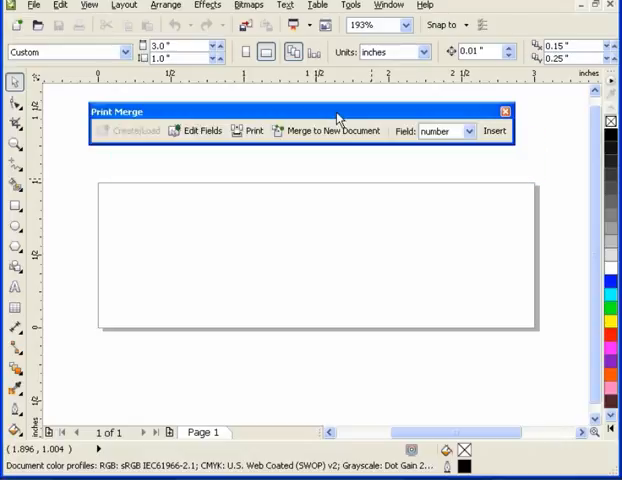
mouse_move(192, 218)
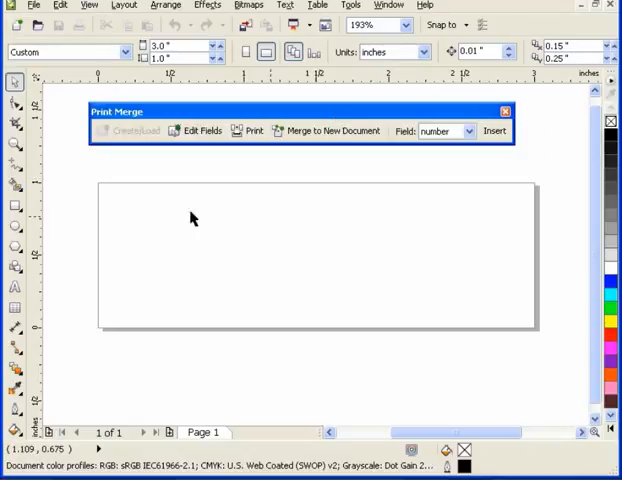
mouse_move(184, 238)
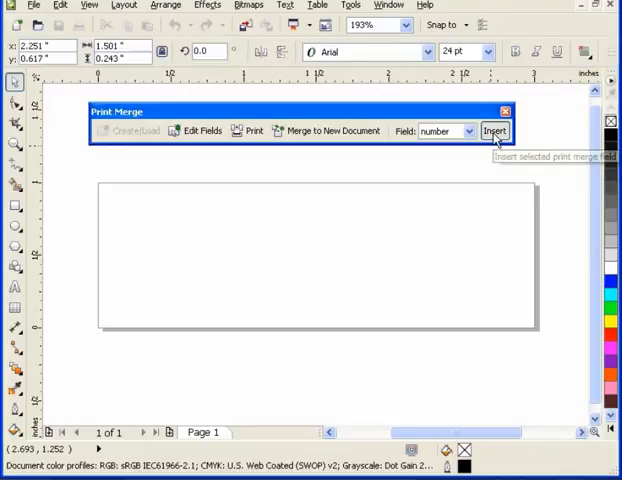
click(494, 132)
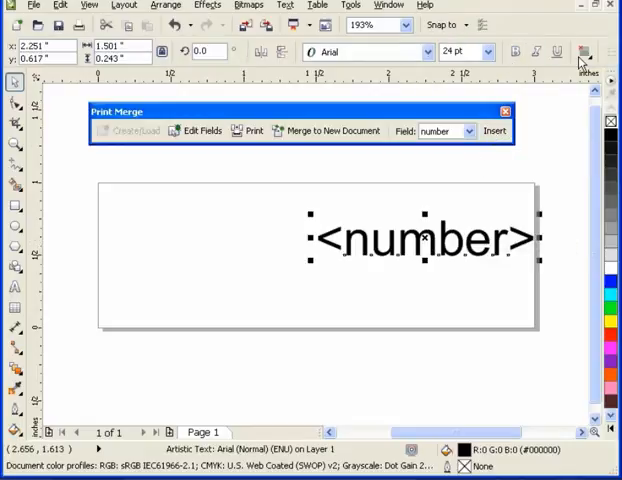
mouse_move(548, 184)
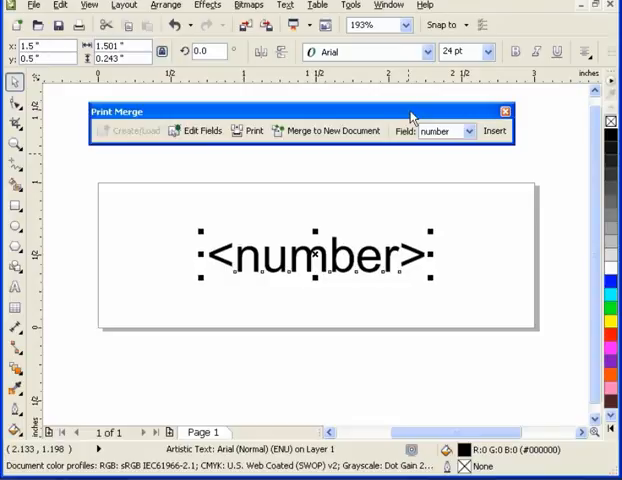
click(420, 52)
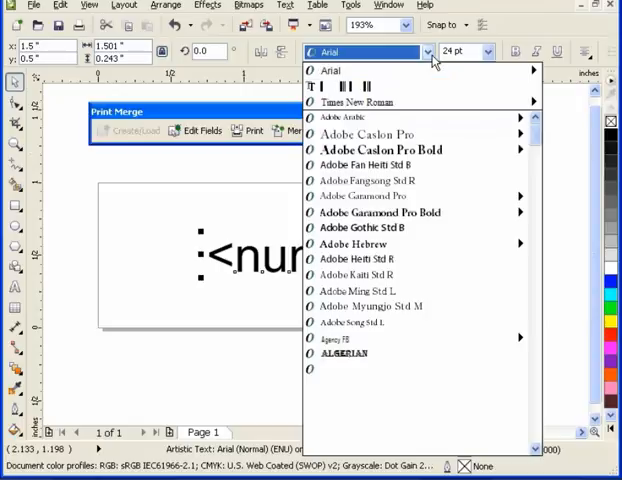
click(360, 86)
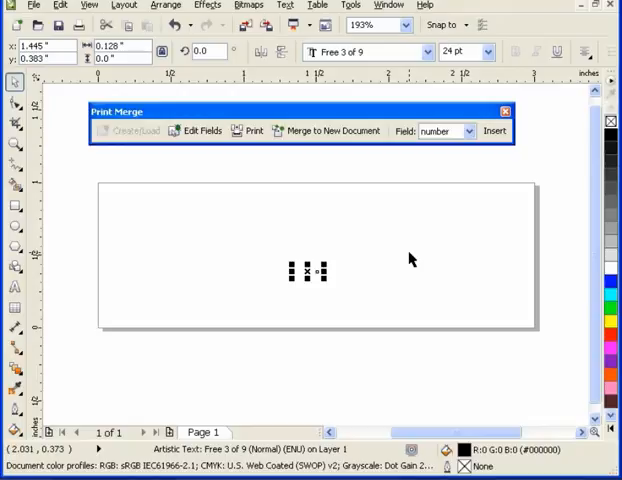
mouse_move(348, 160)
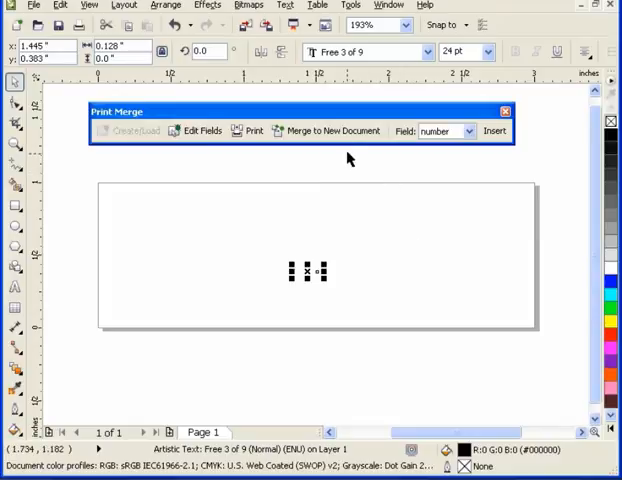
mouse_move(320, 132)
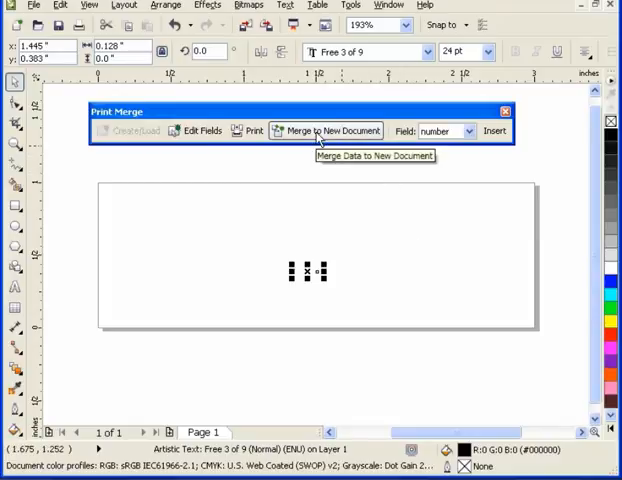
Merge to a new 76-page document with a barcode plate per page
click(330, 130)
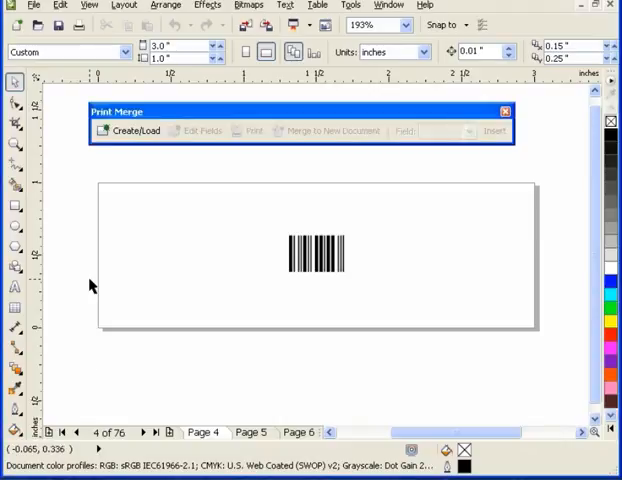
click(40, 8)
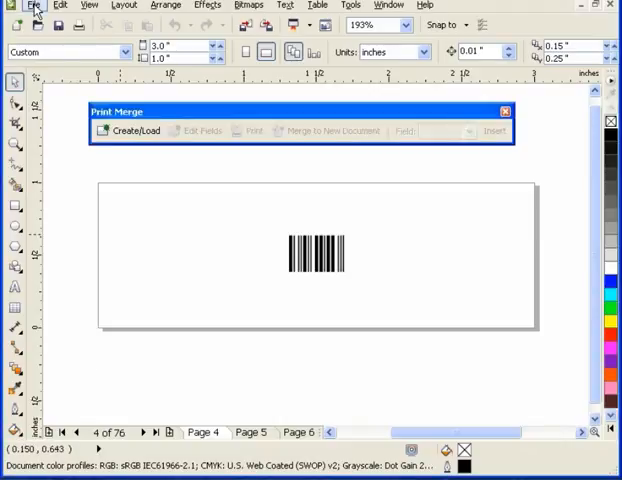
Bring up Print for pages 1–76, check printer preferences, and show the Layout options
click(38, 8)
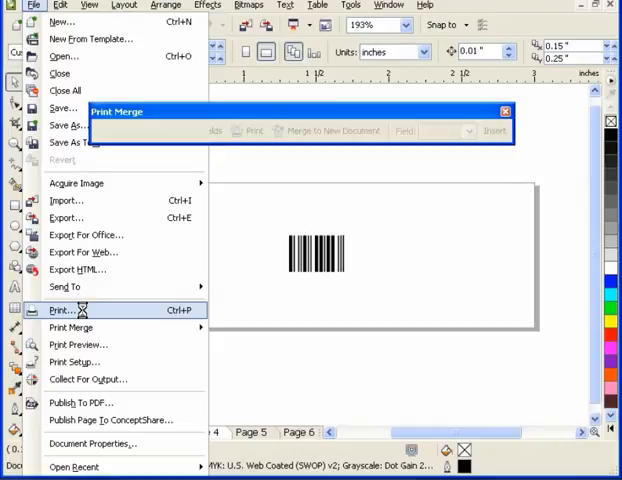
click(62, 310)
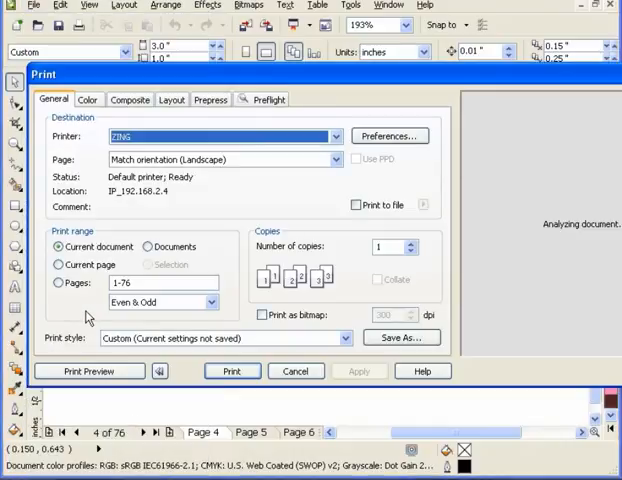
mouse_move(380, 140)
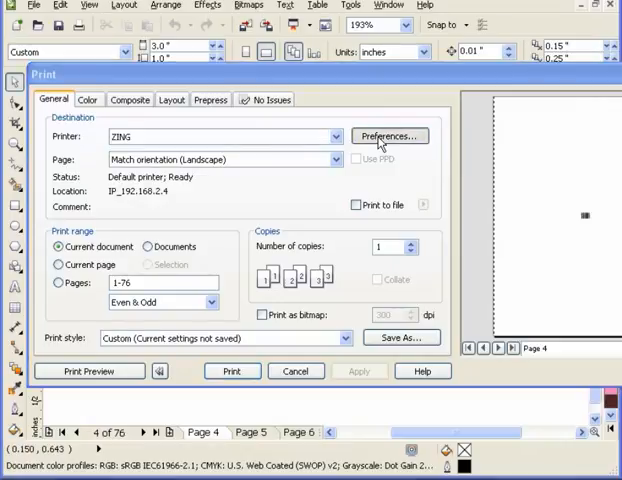
click(388, 136)
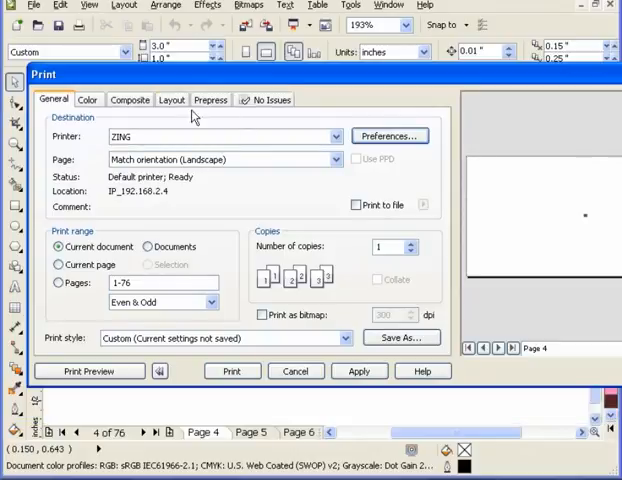
click(172, 100)
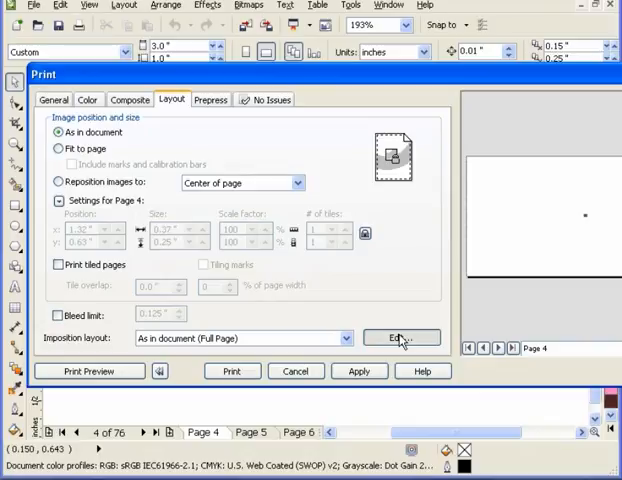
Edit the imposition layout to an 8-across by 12-down grid on the sheet
click(398, 336)
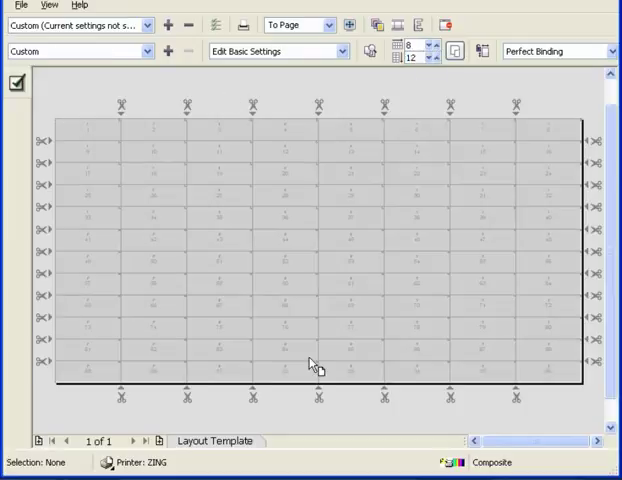
mouse_move(342, 248)
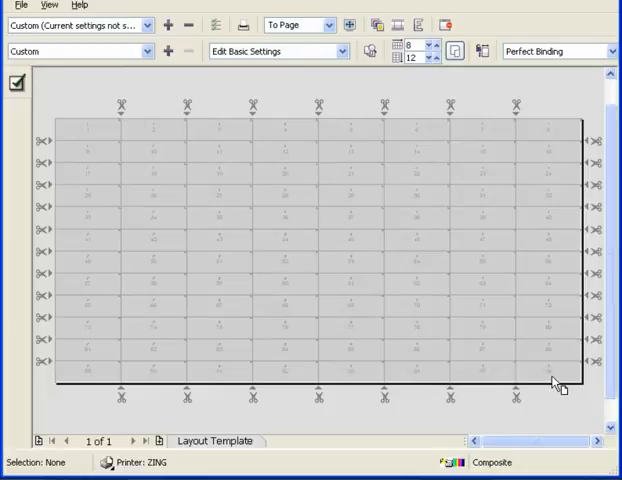
mouse_move(568, 360)
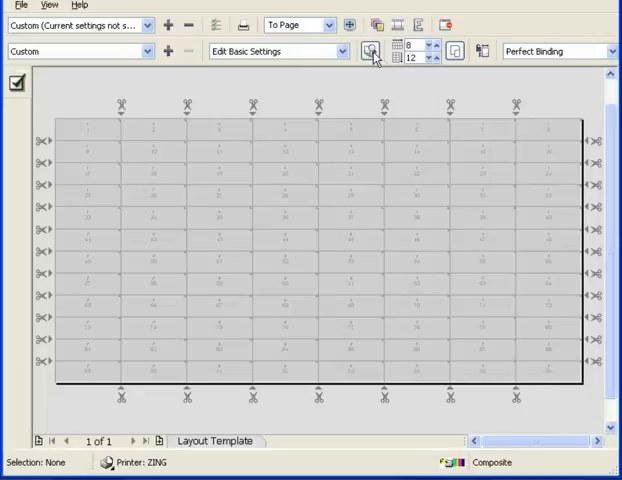
mouse_move(374, 52)
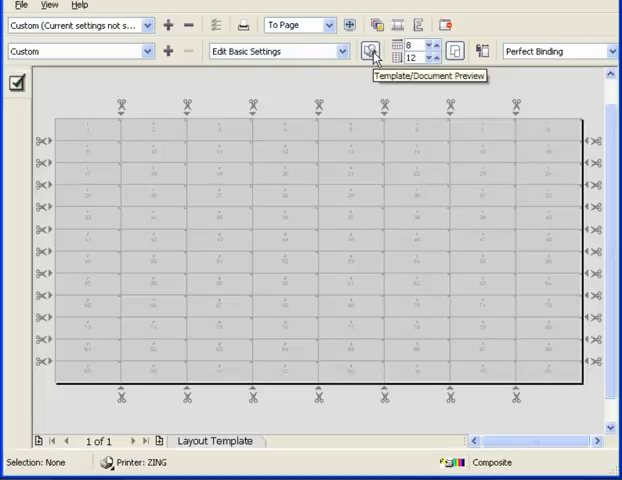
Switch the imposition view to preview the merged barcode plates in the grid
click(372, 52)
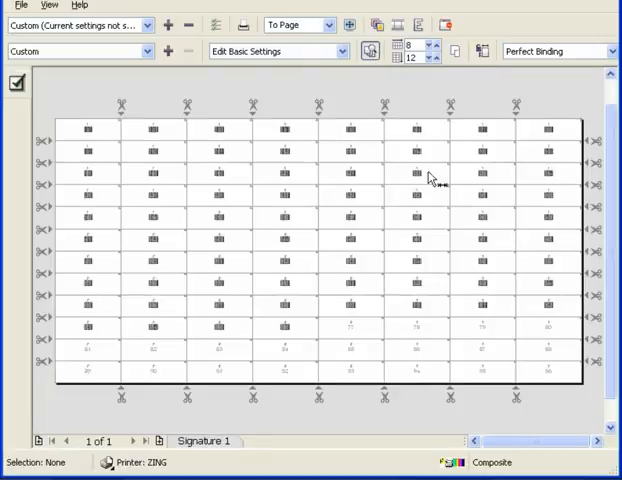
mouse_move(348, 204)
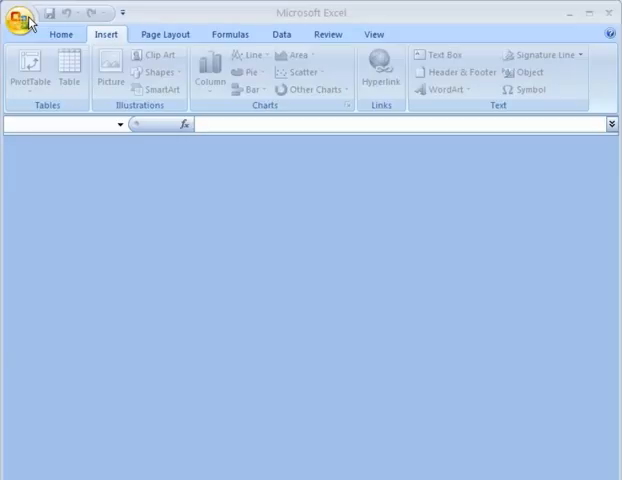
Load the recent 'number test' workbook listing serials from 12345
click(20, 20)
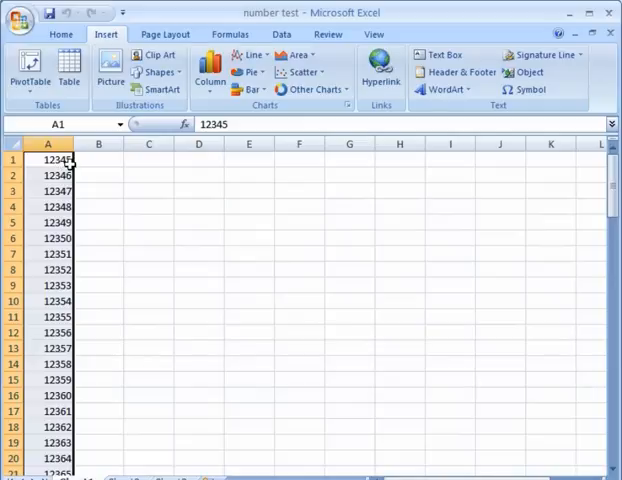
mouse_move(84, 162)
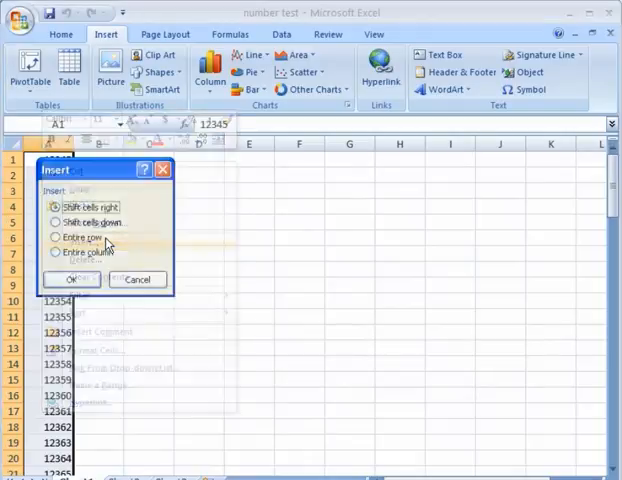
Insert a header row 'Number' above the serials and save the workbook
click(56, 236)
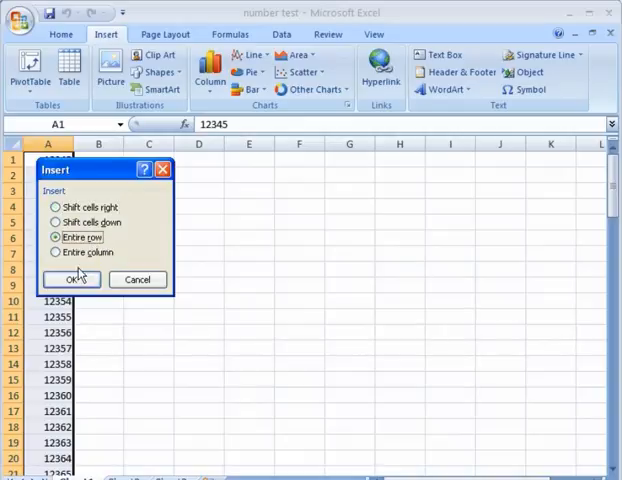
click(72, 280)
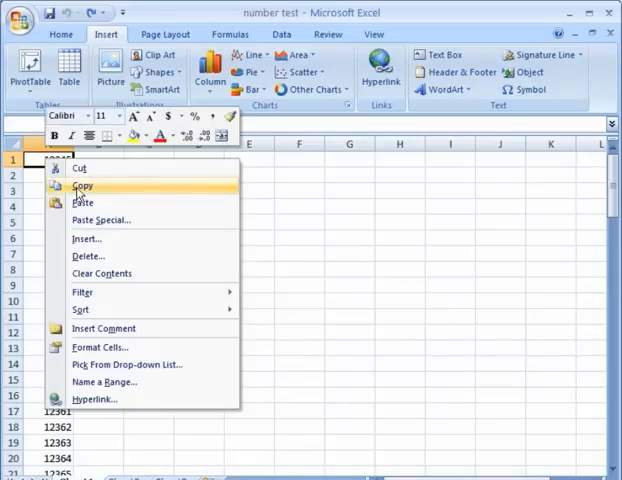
click(86, 238)
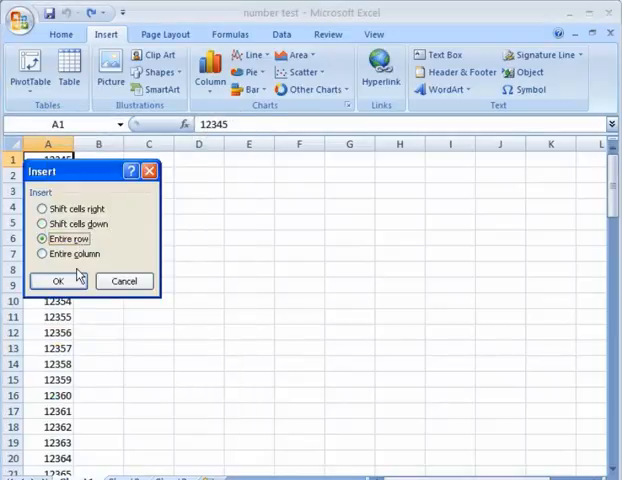
click(56, 280)
text(Number)
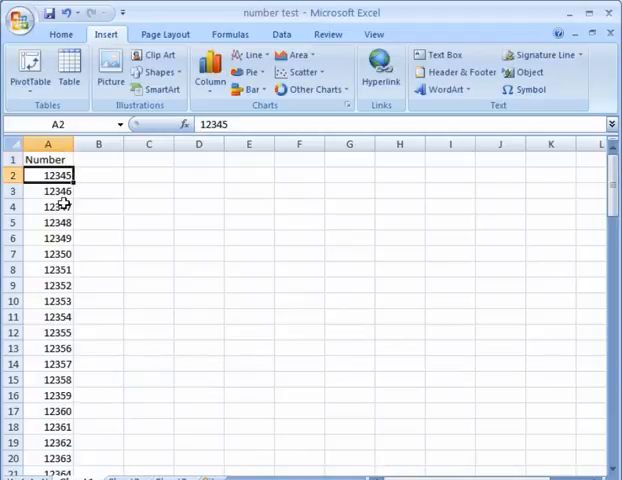
click(20, 16)
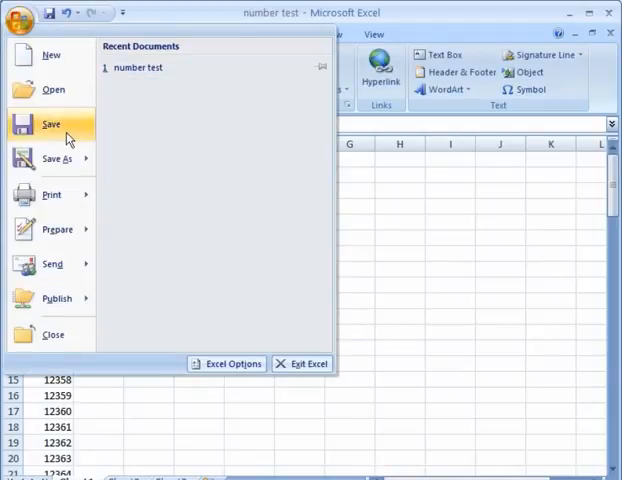
click(52, 124)
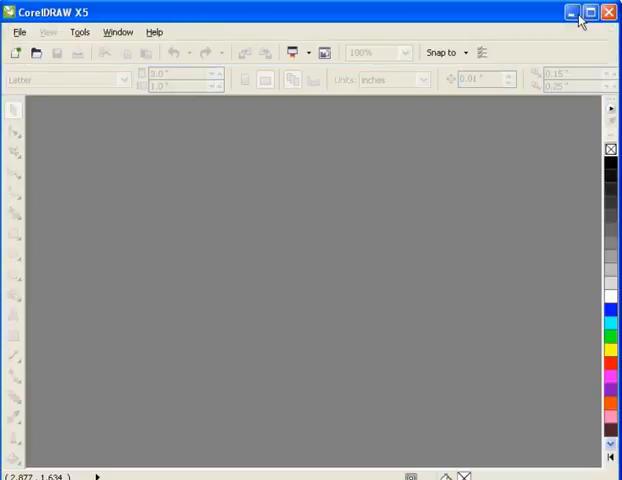
mouse_move(14, 52)
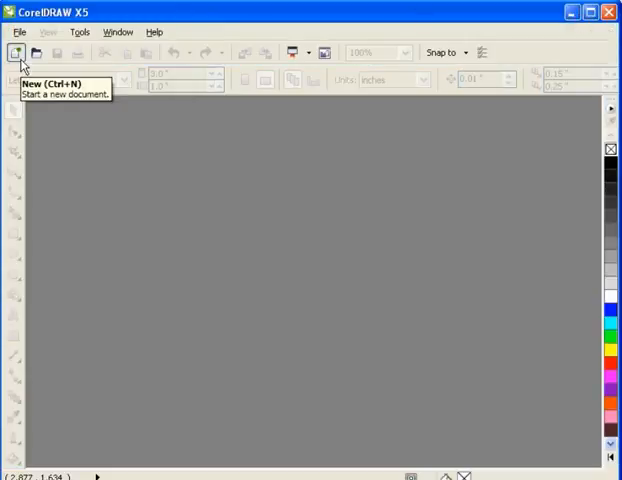
Create a new blank 3.0" × 1.0" document, Untitled-1
click(14, 52)
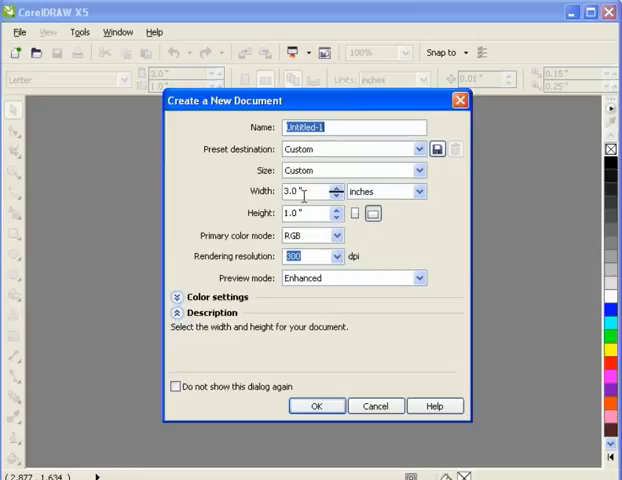
click(316, 406)
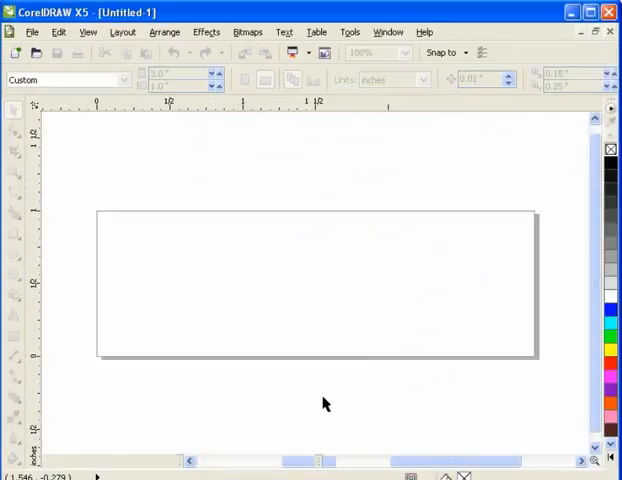
click(32, 32)
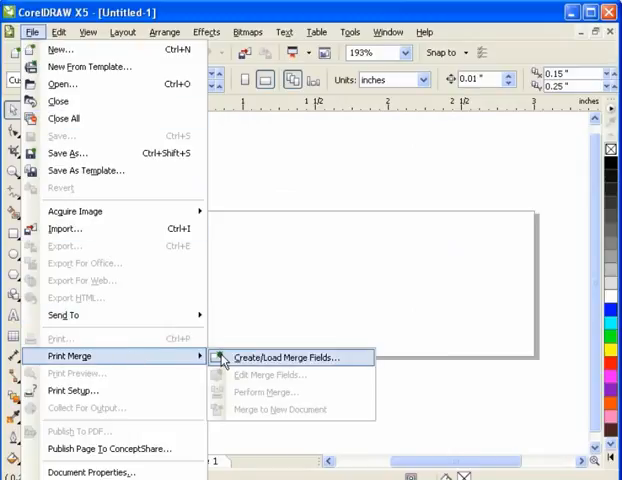
Start Print Merge and choose an ODBC Excel Files machine data source for the import
click(288, 356)
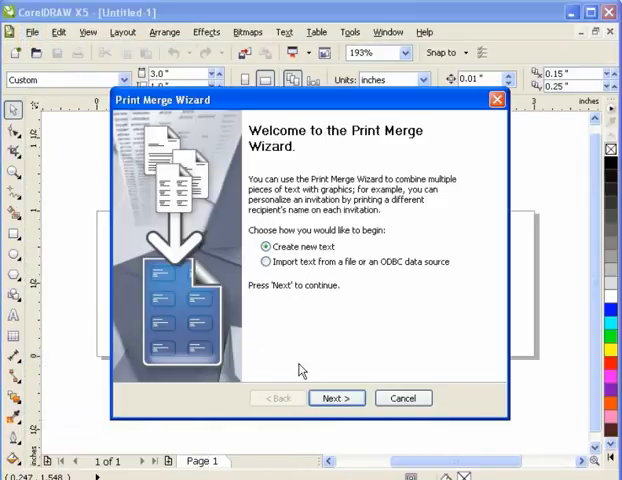
click(266, 260)
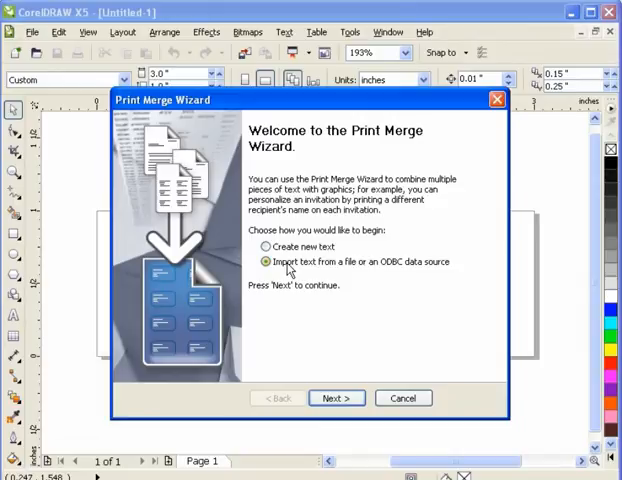
click(336, 398)
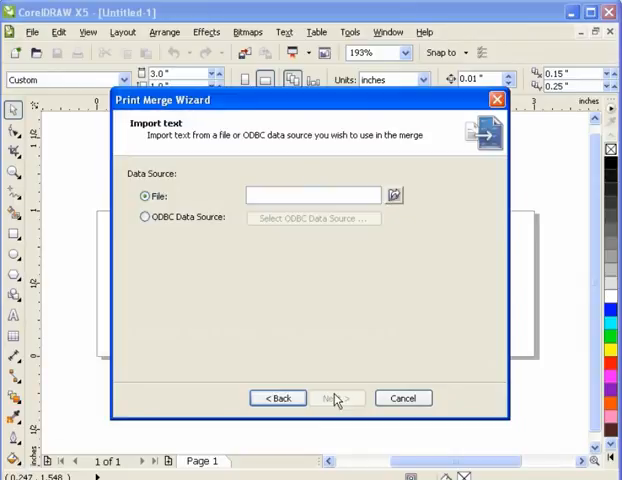
click(144, 216)
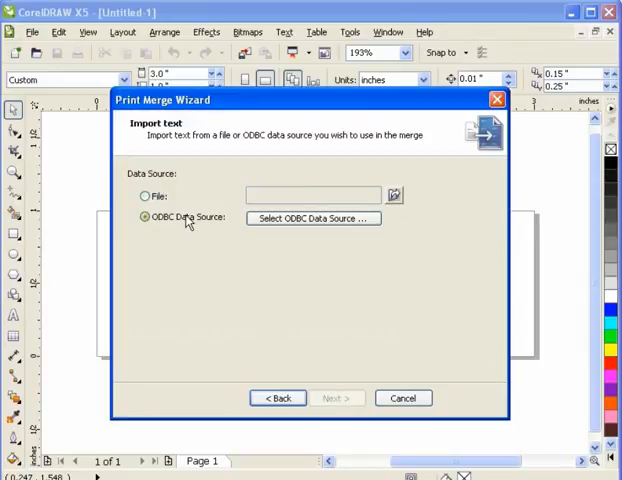
click(312, 218)
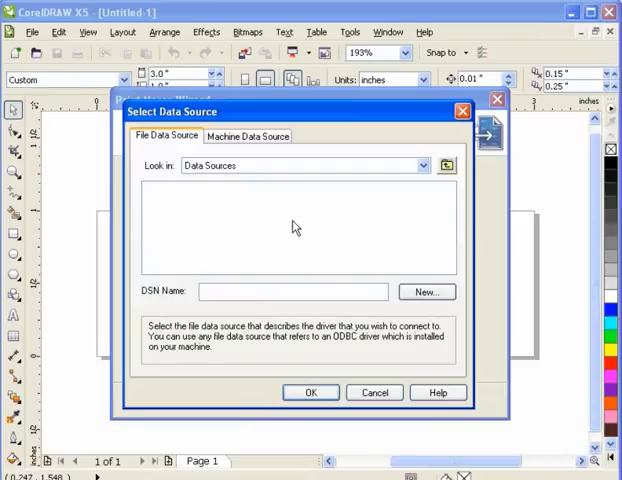
click(246, 136)
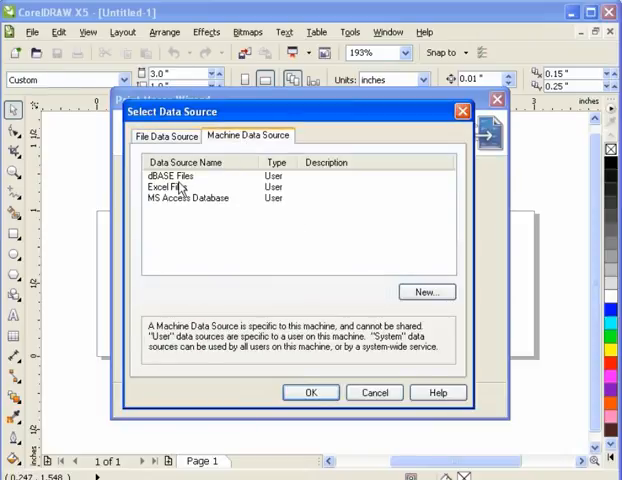
click(168, 186)
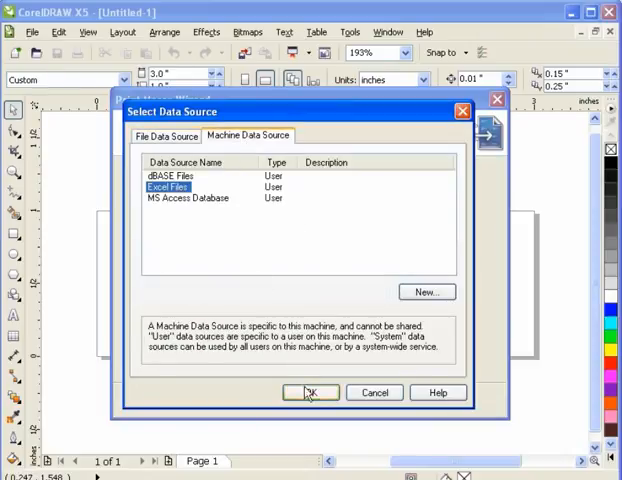
click(310, 392)
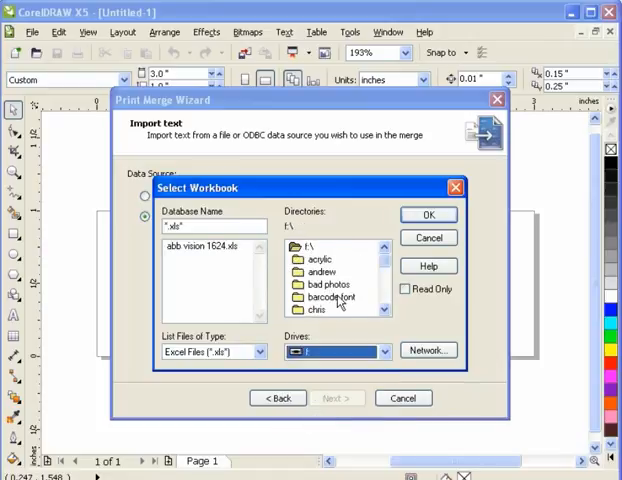
Select the numbers workbook from the barcode font folder and use Sheet1 as the data table
double_click(328, 296)
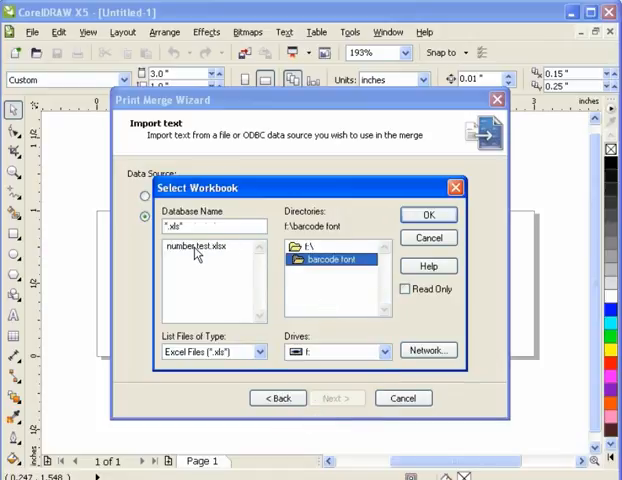
click(428, 214)
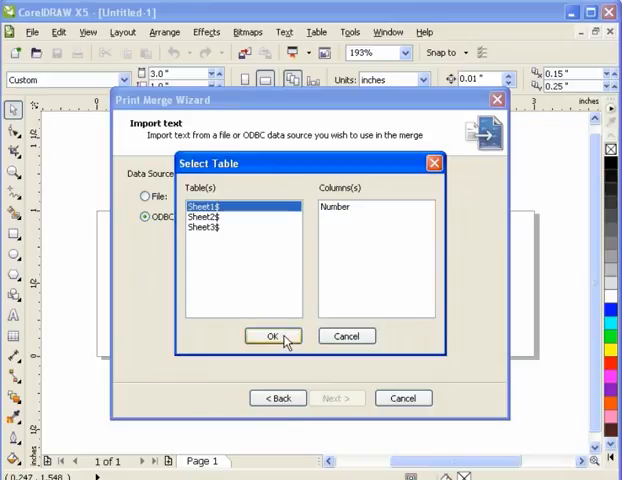
mouse_move(340, 216)
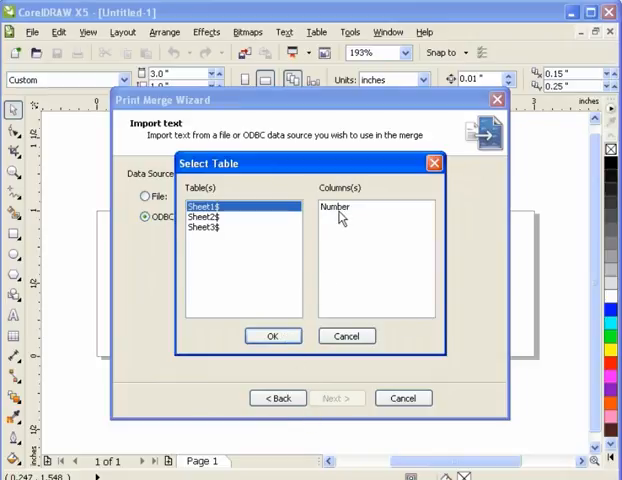
click(272, 336)
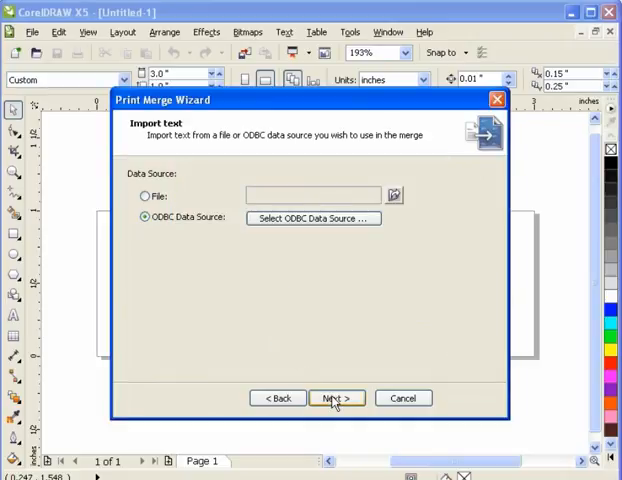
Advance through fields and records starting at 12345.0 and finish without saving settings
click(336, 398)
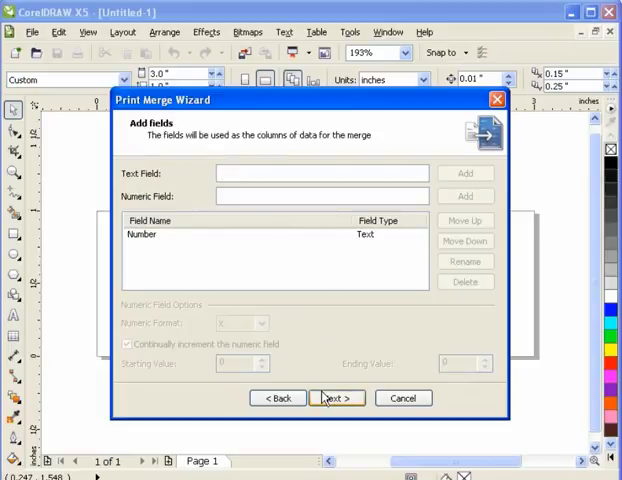
click(336, 398)
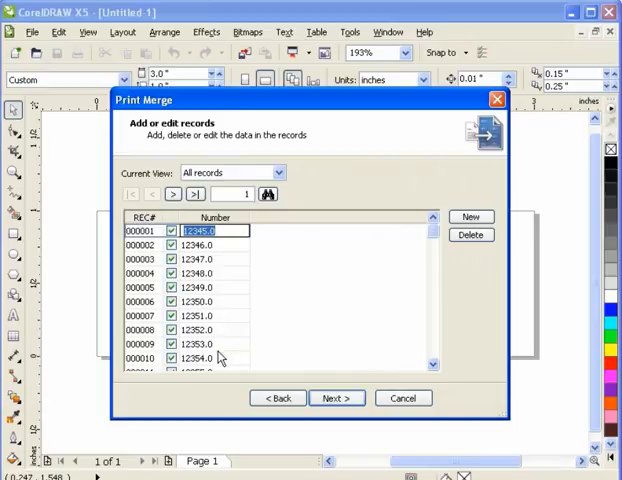
click(336, 398)
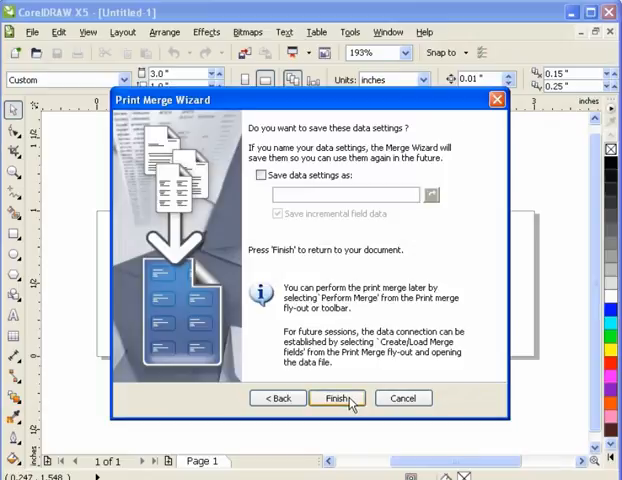
click(336, 398)
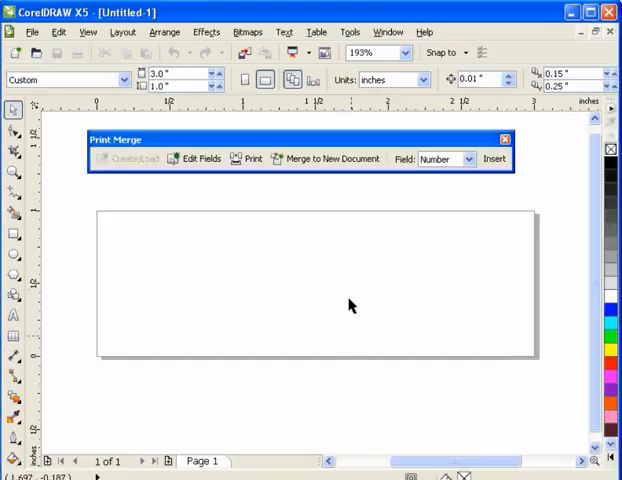
mouse_move(332, 160)
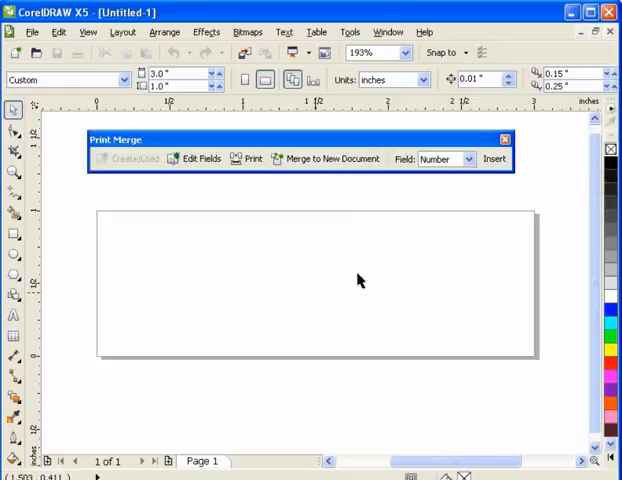
Insert the Number merge field on the label and set it in the barcode font
click(492, 158)
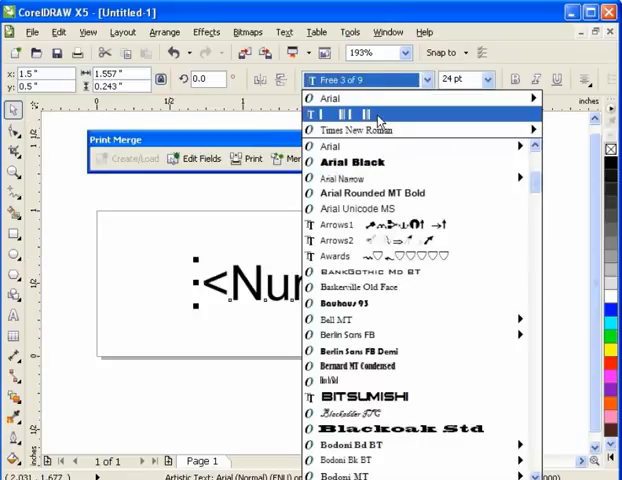
click(328, 112)
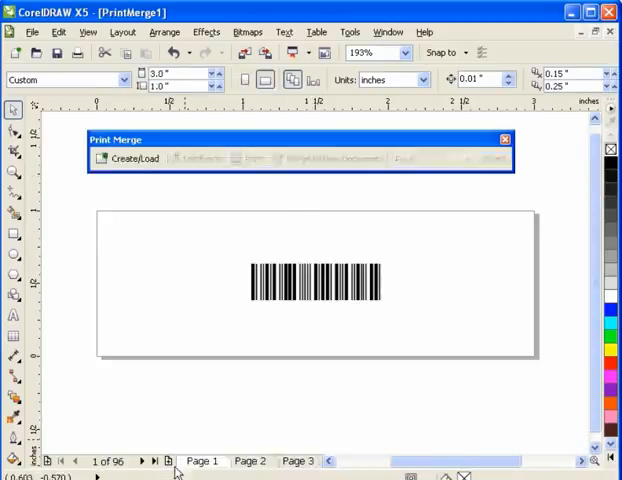
Page forward through the 96-page merged document to page 17, checking each barcode
click(246, 460)
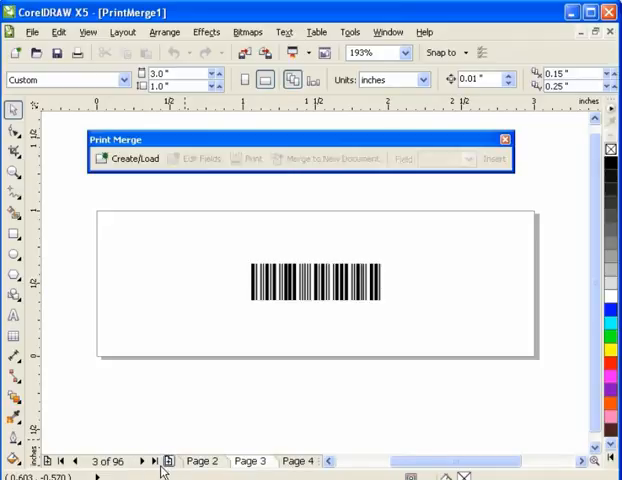
click(144, 460)
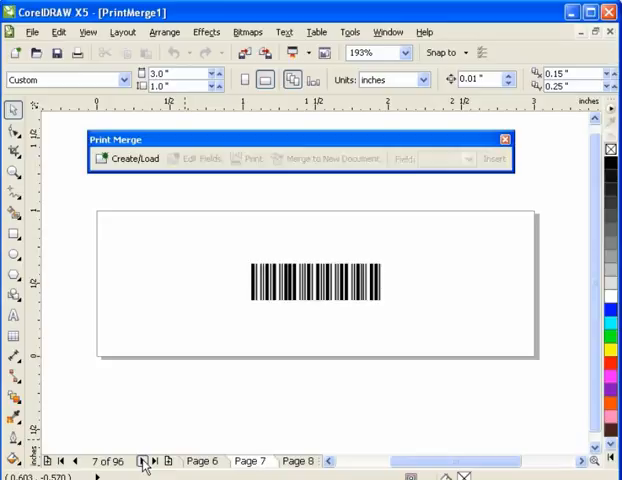
click(144, 460)
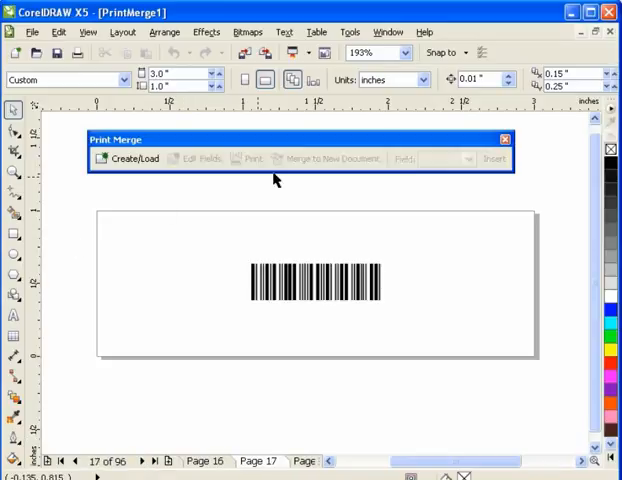
click(36, 32)
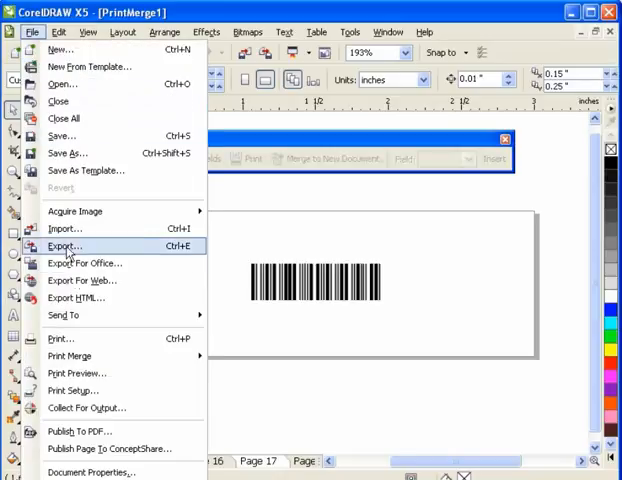
mouse_move(68, 356)
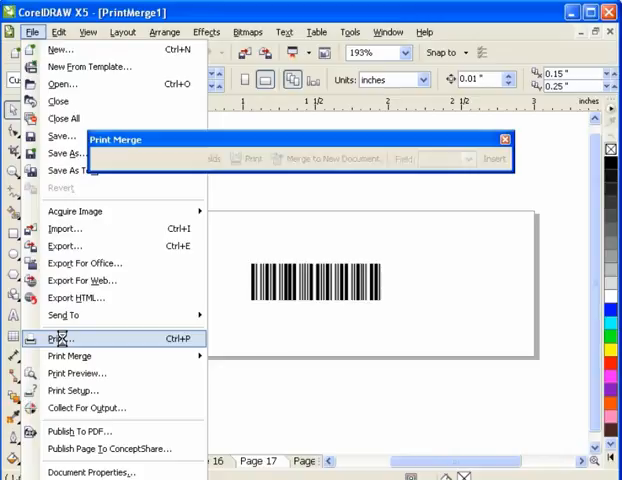
Bring up Print for the merged file and the printer's own properties window
click(60, 338)
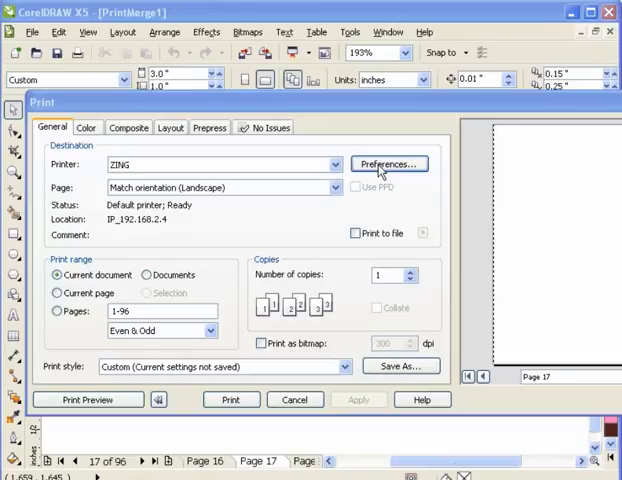
click(388, 164)
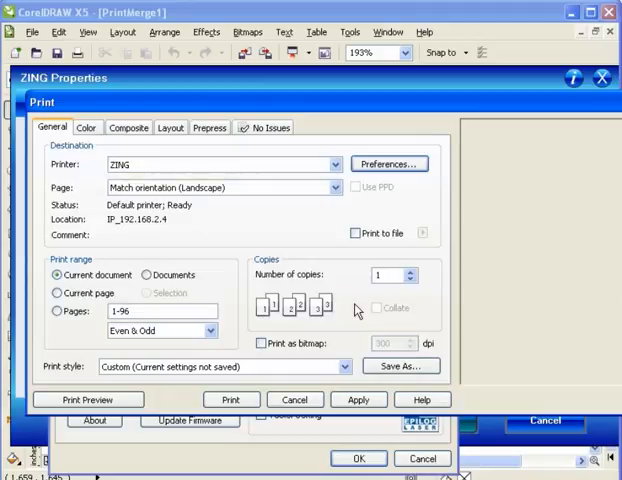
Go to the Layout print options and edit the imposition layout
click(170, 128)
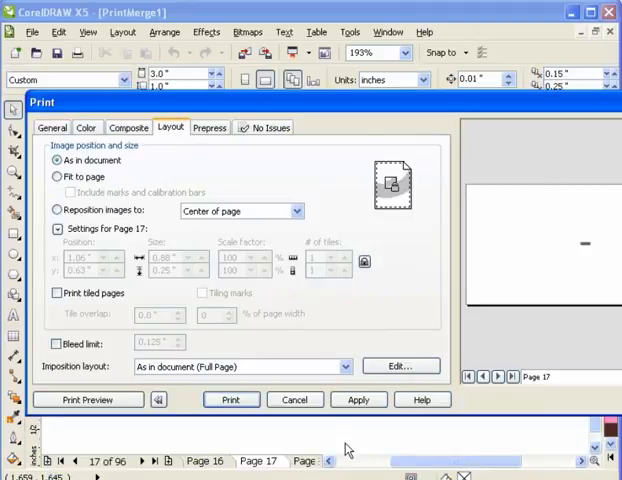
mouse_move(400, 366)
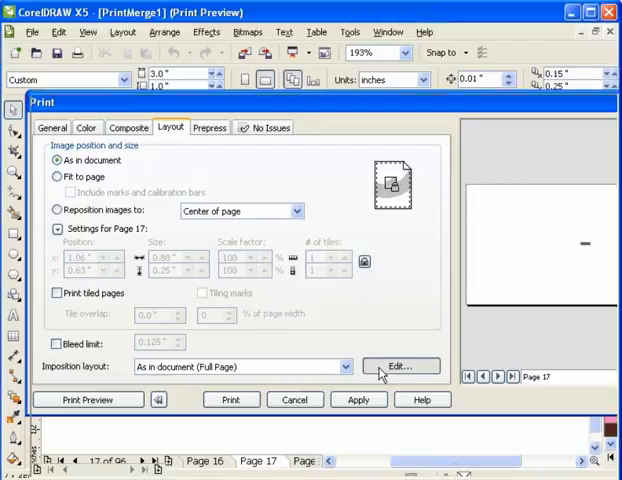
click(402, 364)
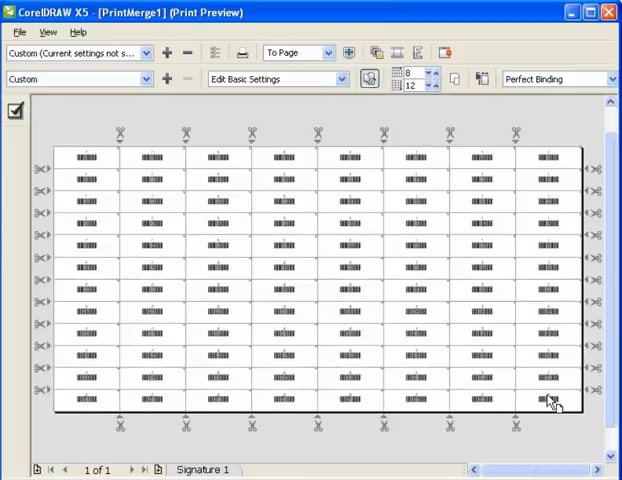
mouse_move(264, 344)
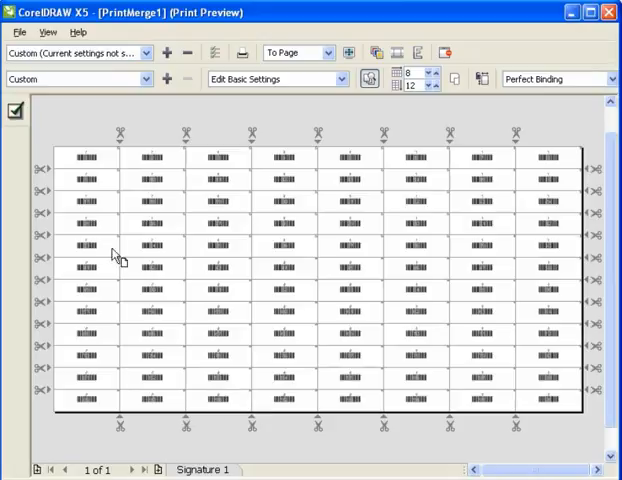
Return from the 8-by-12 imposition preview to the Print dialog with a Custom layout
click(12, 110)
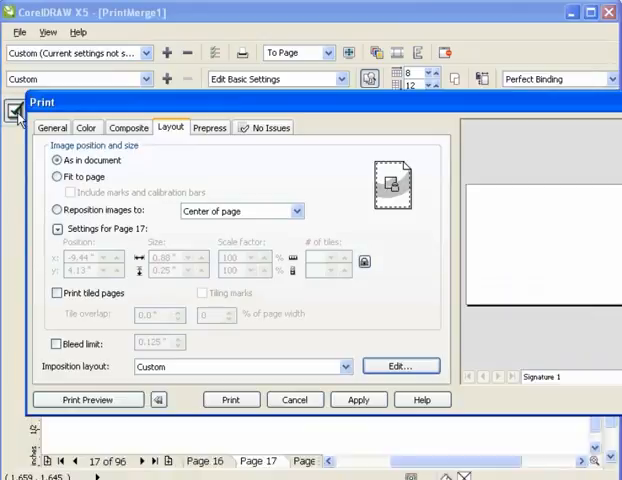